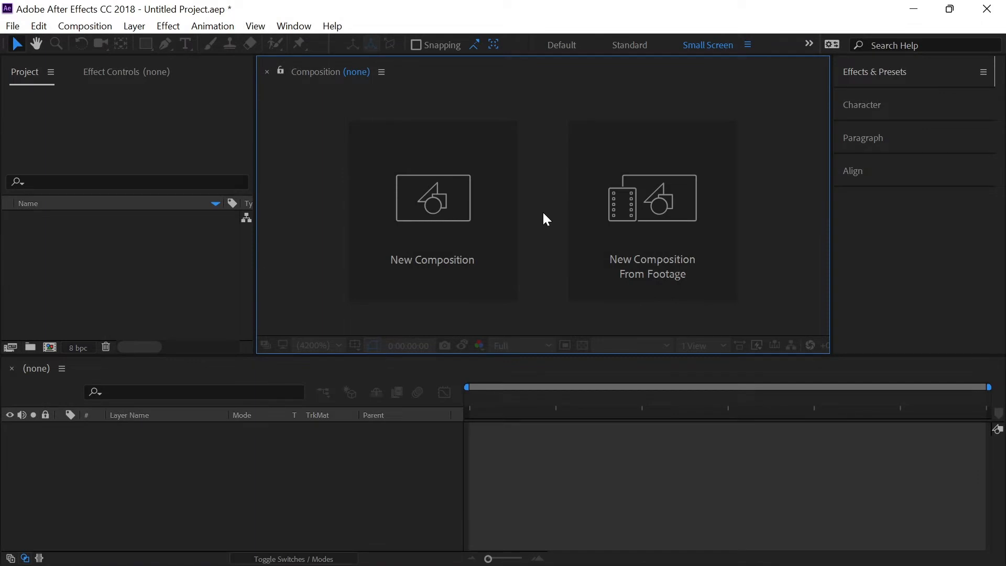
mouse_move(434, 204)
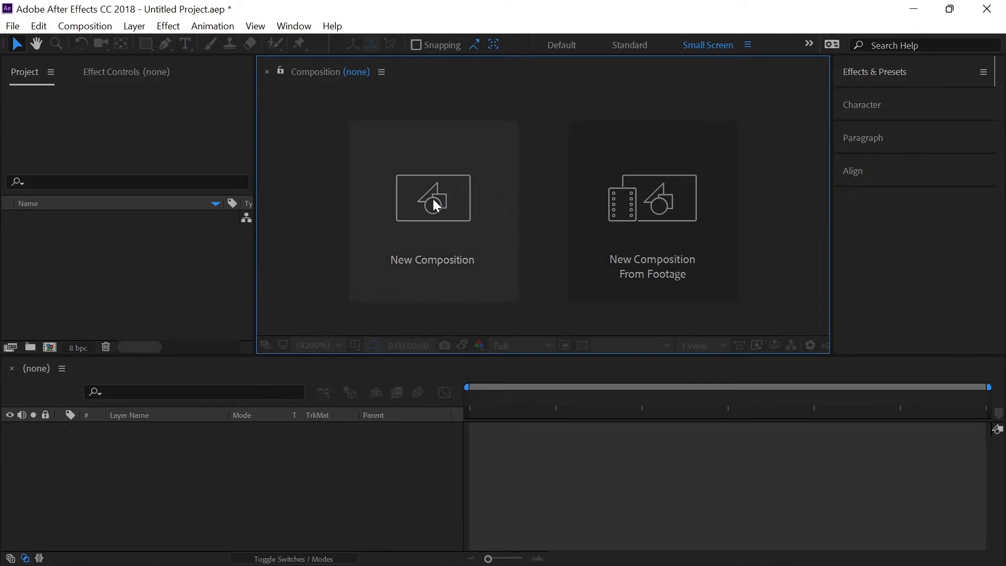
Make an HDTV 1080 29.97 fps, 10-second composition named 'Render' with a black background
left_click(432, 197)
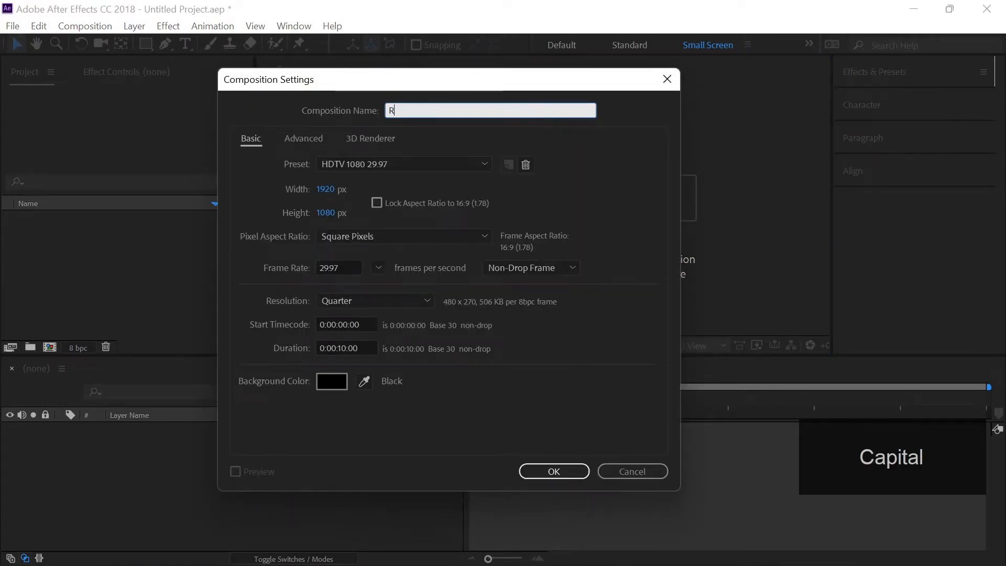
type("ender")
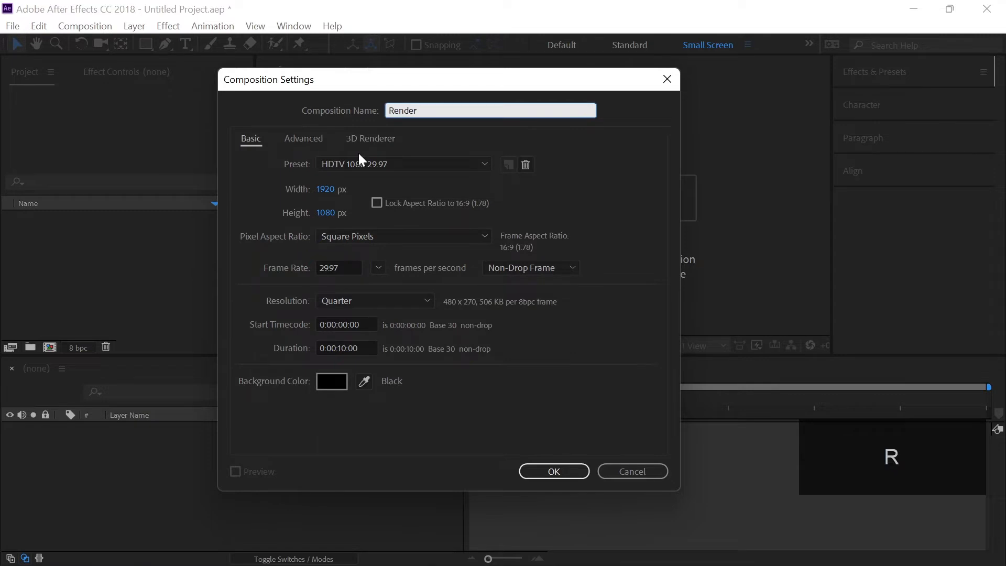
mouse_move(315, 195)
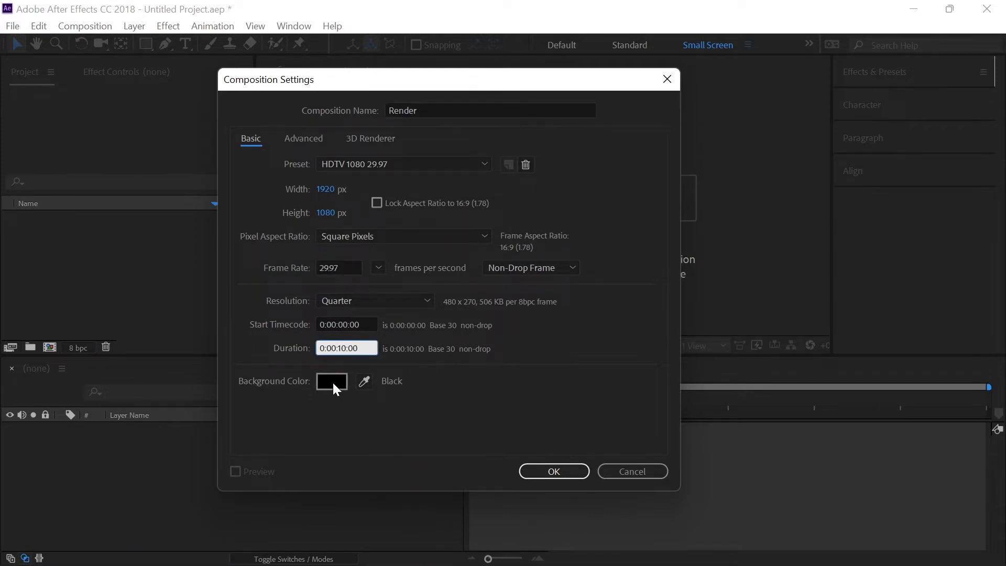
left_click(332, 381)
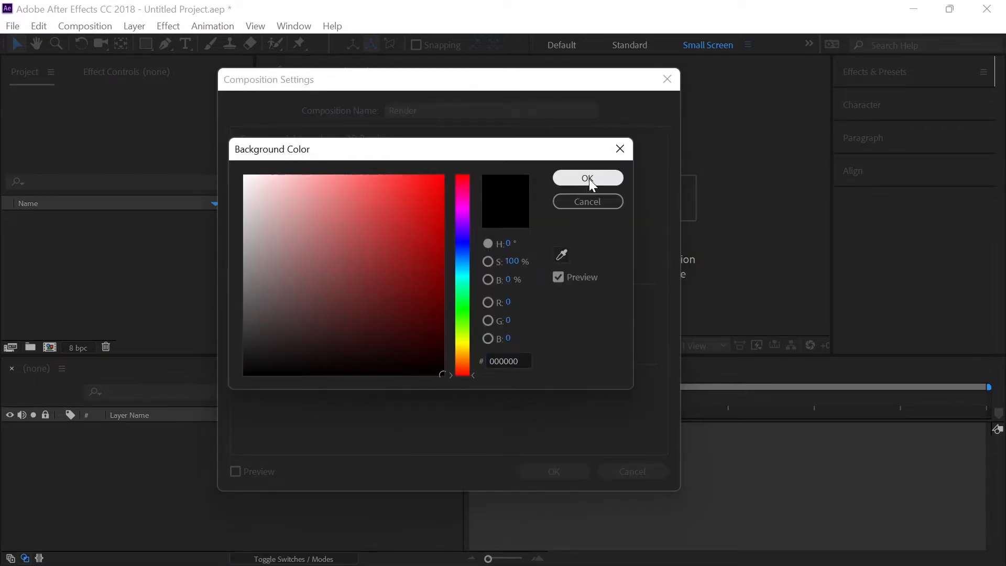
left_click(586, 178)
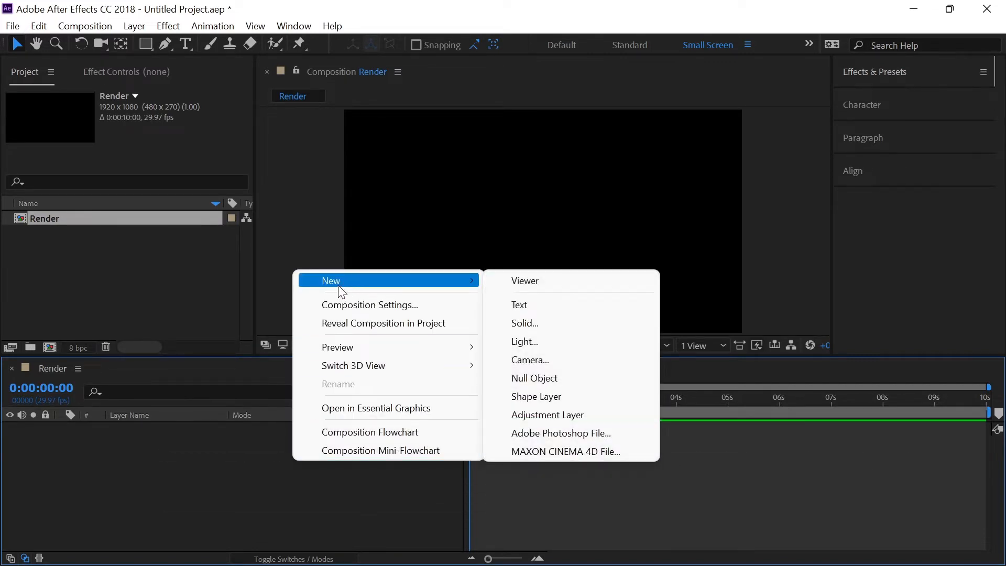
mouse_move(552, 323)
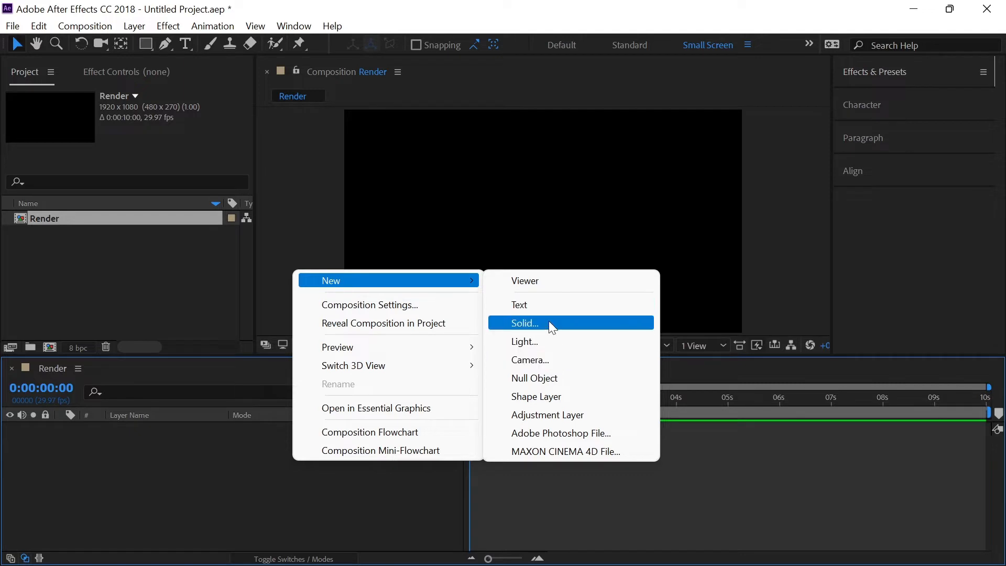
Add a full-size black solid named 'BG' to the Render composition
left_click(524, 322)
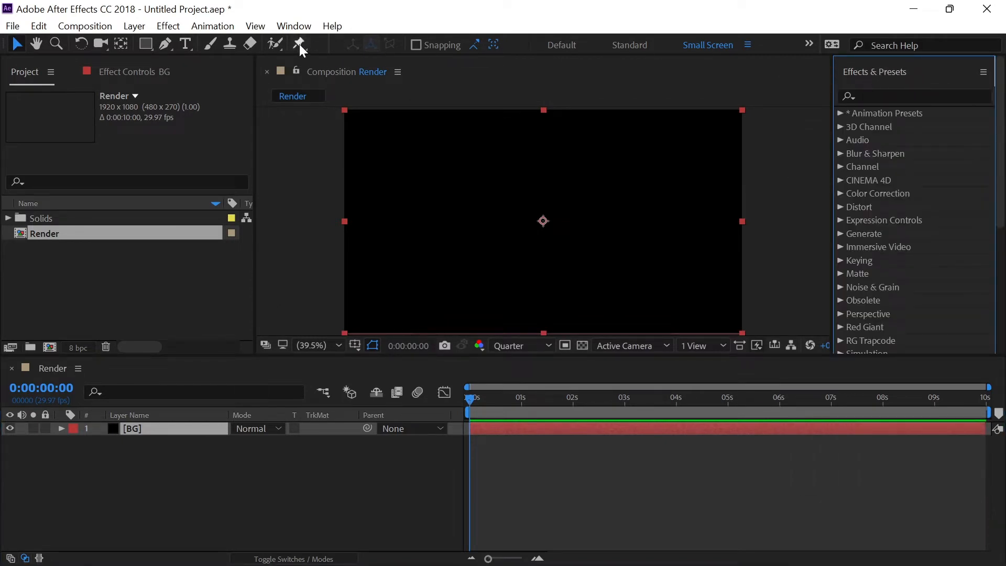
left_click(294, 26)
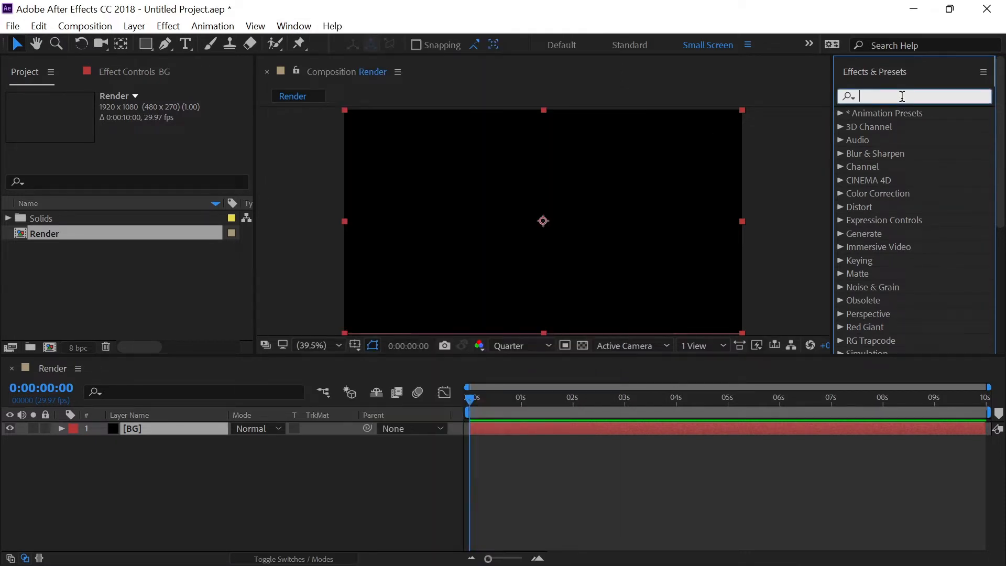
Apply 4-Color Gradient to BG with pink, two near-black, and teal corner colours
type("4-")
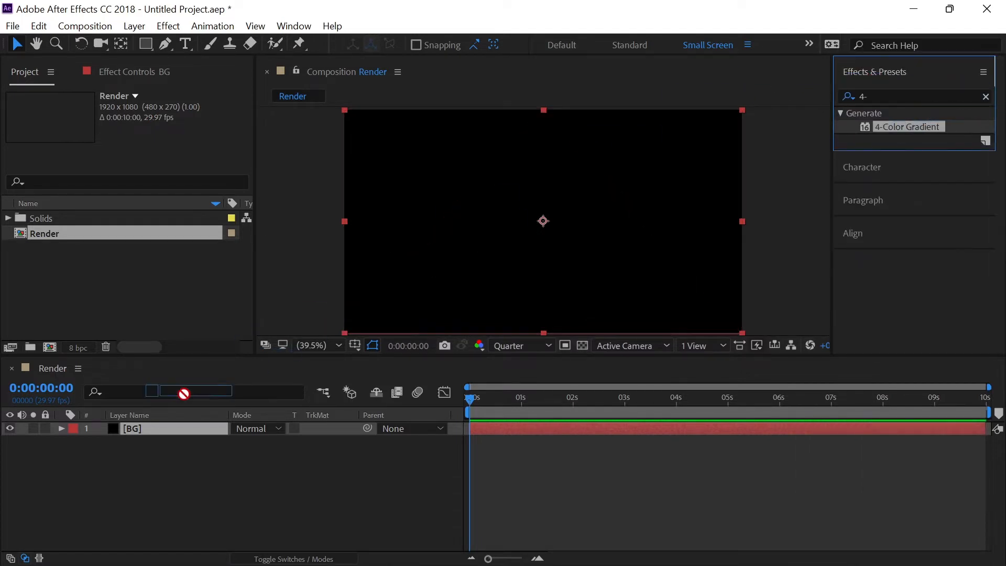
double_click(907, 126)
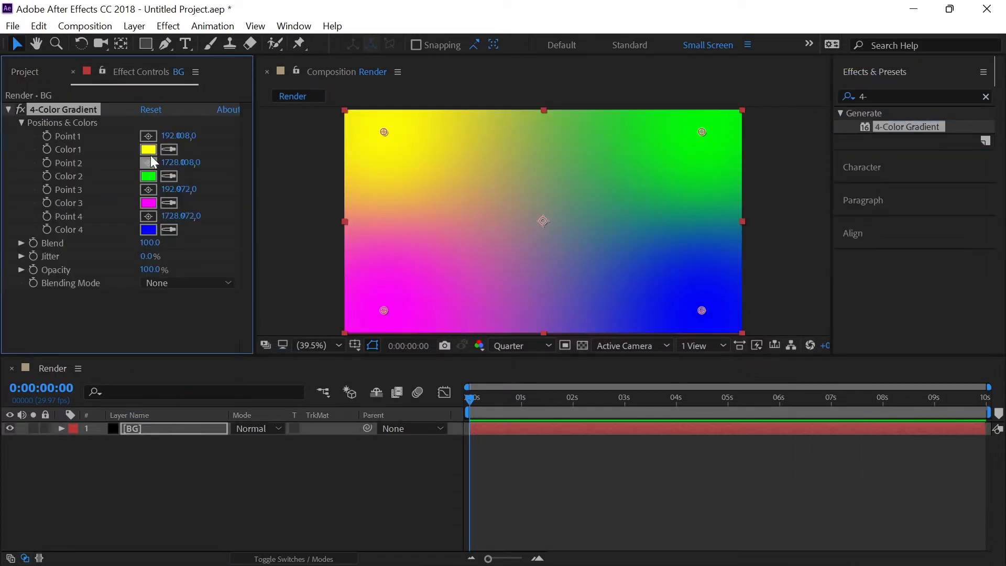
left_click(149, 149)
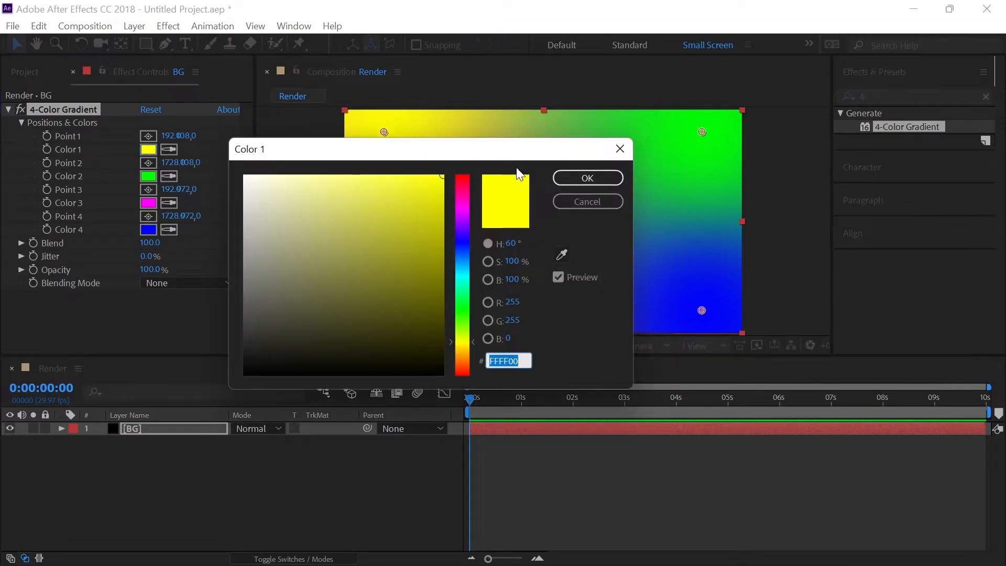
mouse_move(510, 346)
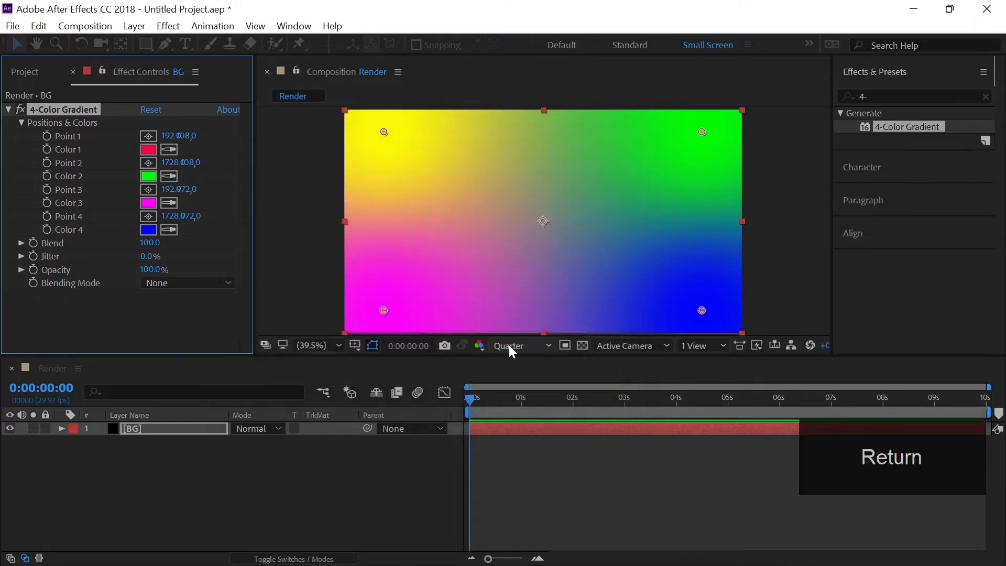
left_click(148, 176)
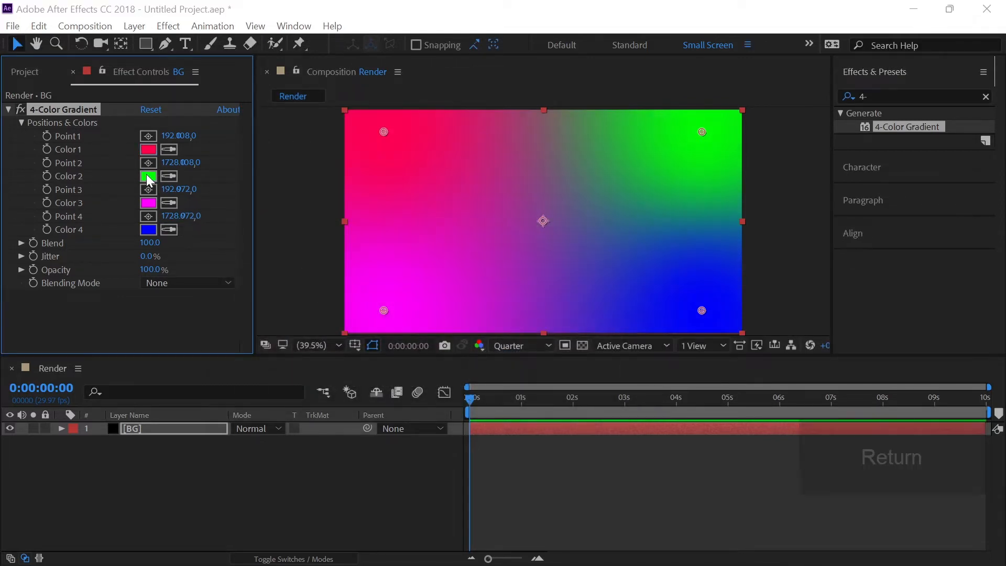
left_click(148, 177)
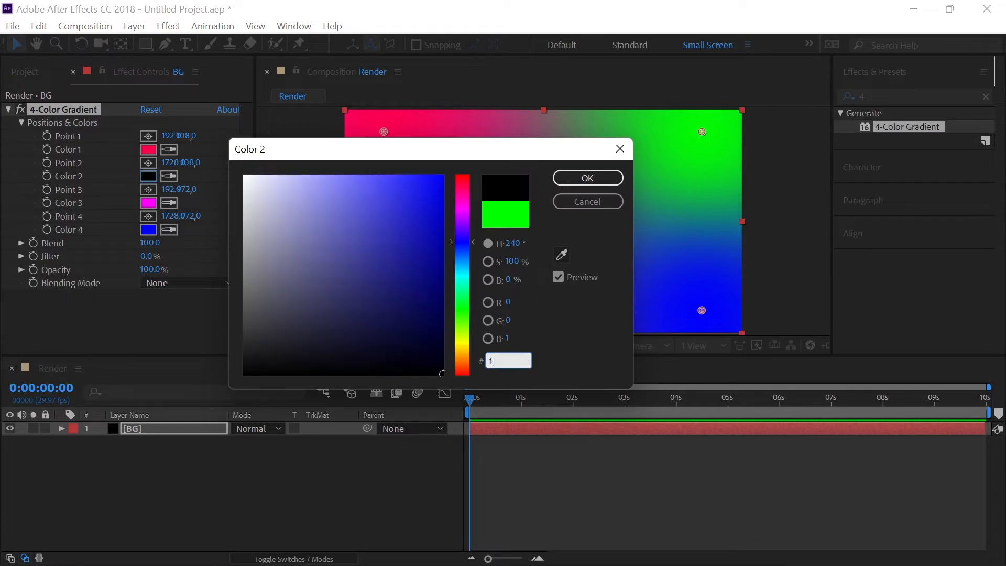
type("801")
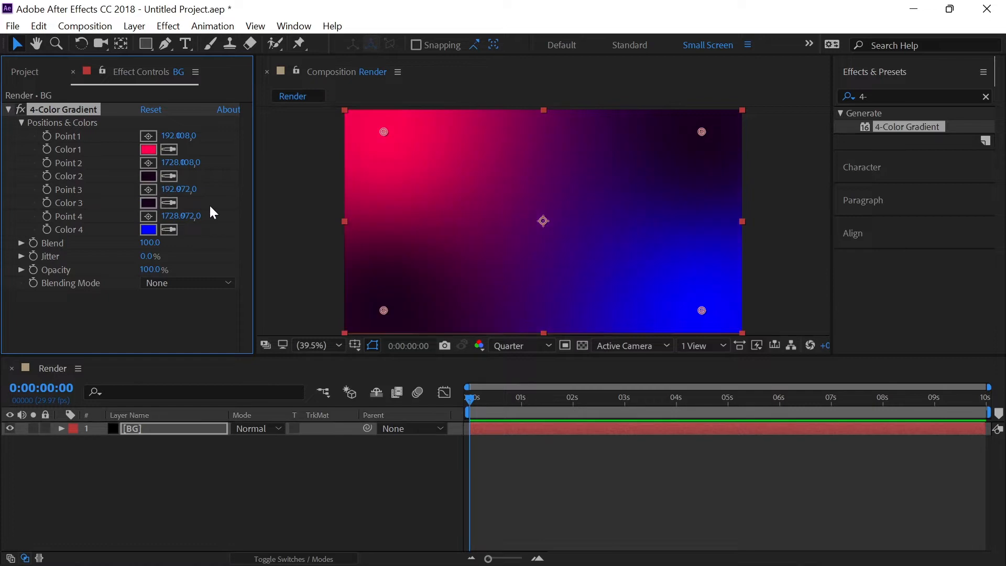
mouse_move(360, 275)
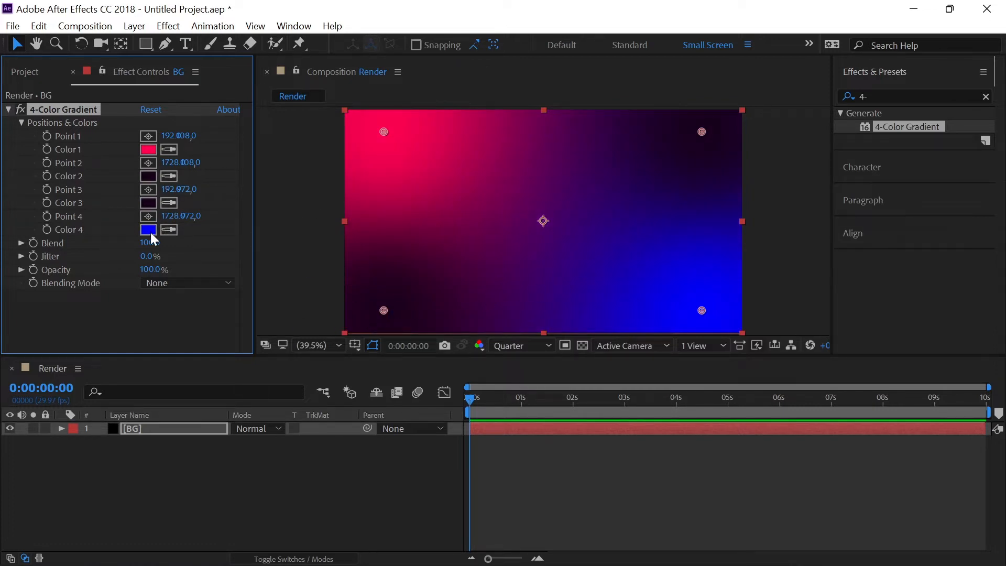
left_click(148, 229)
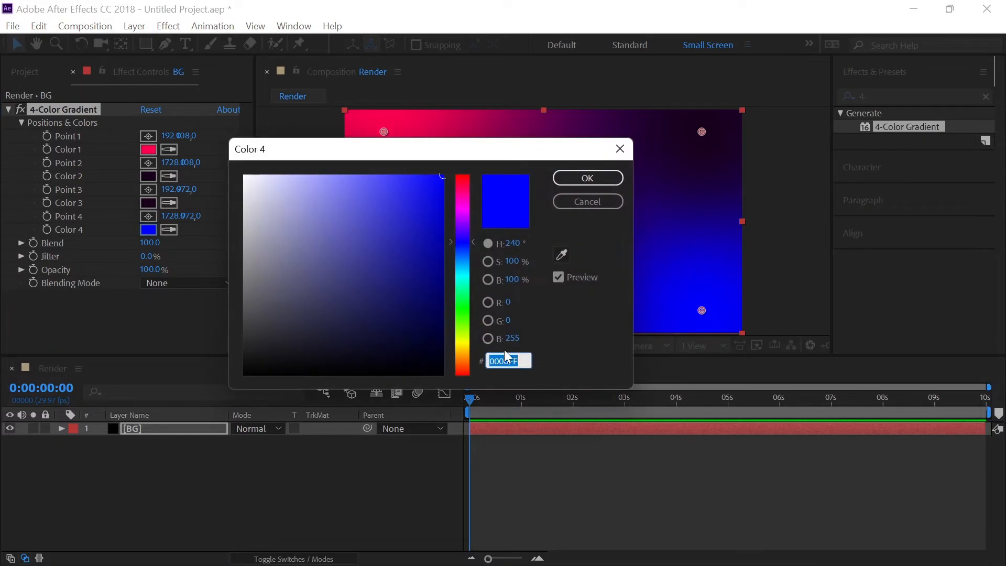
type("0")
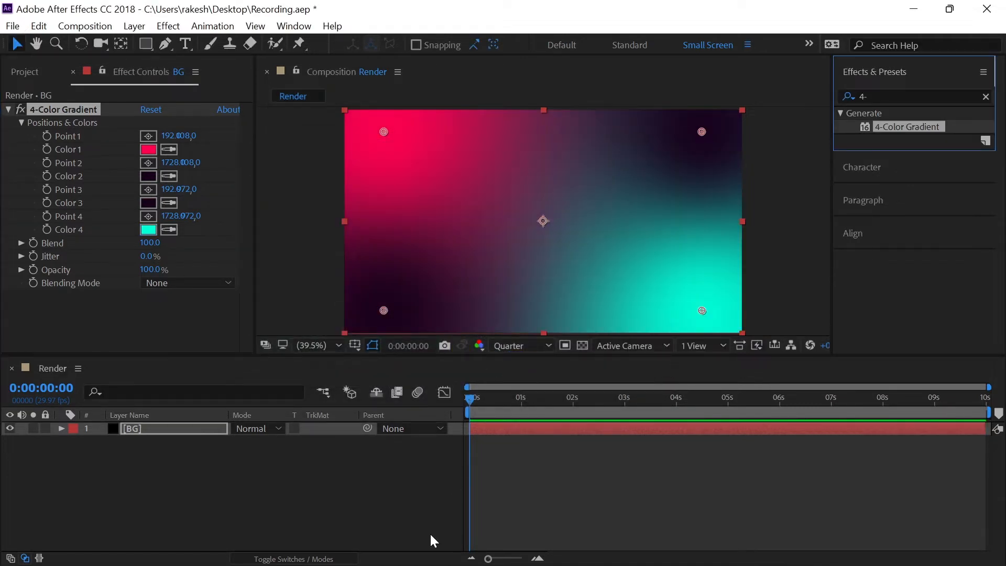
mouse_move(549, 195)
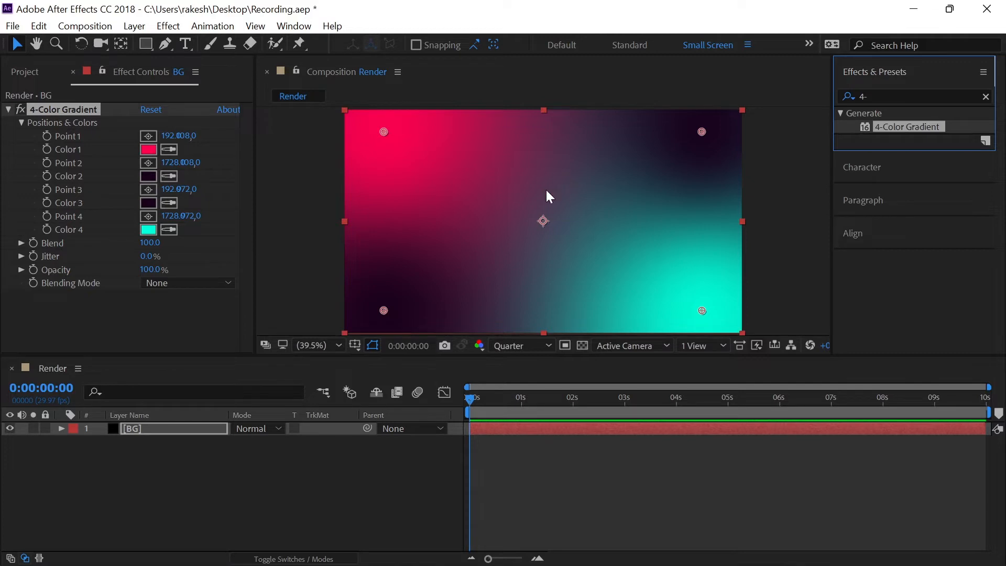
mouse_move(518, 258)
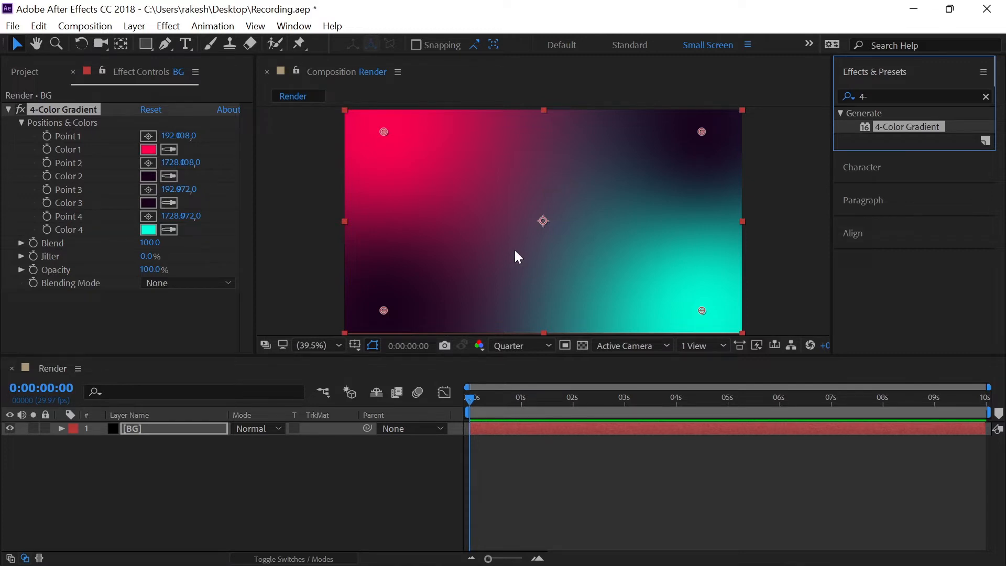
mouse_move(526, 245)
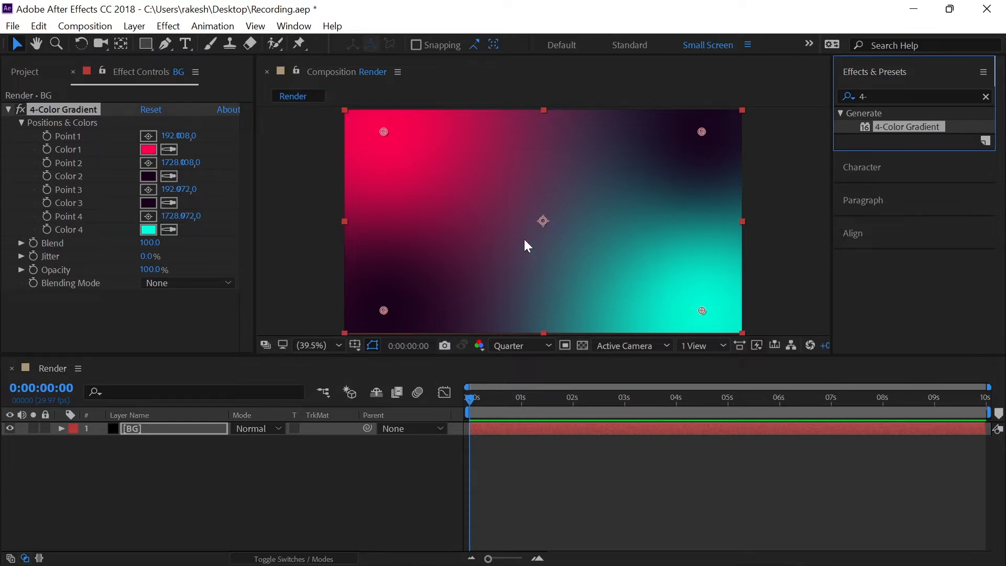
mouse_move(546, 186)
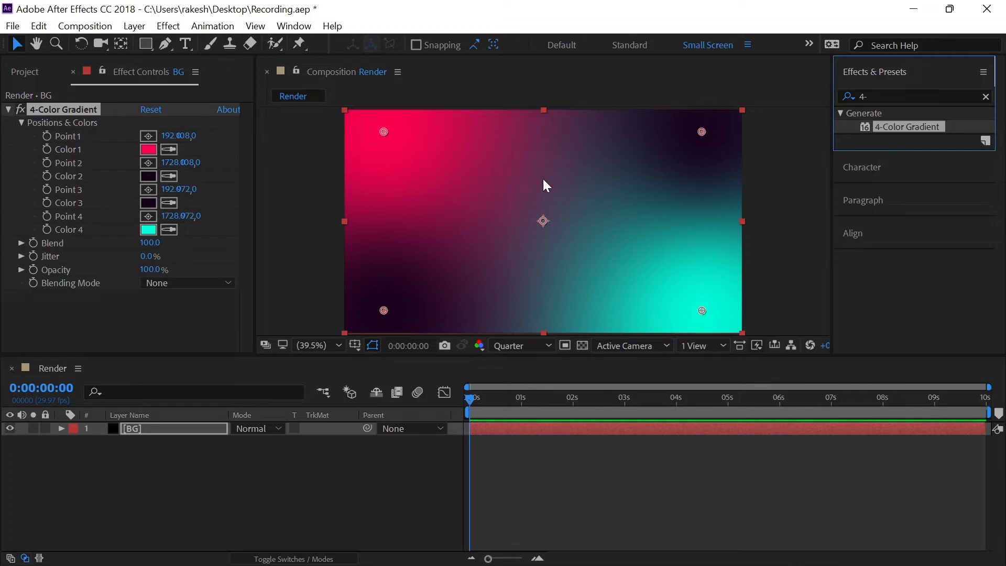
mouse_move(576, 268)
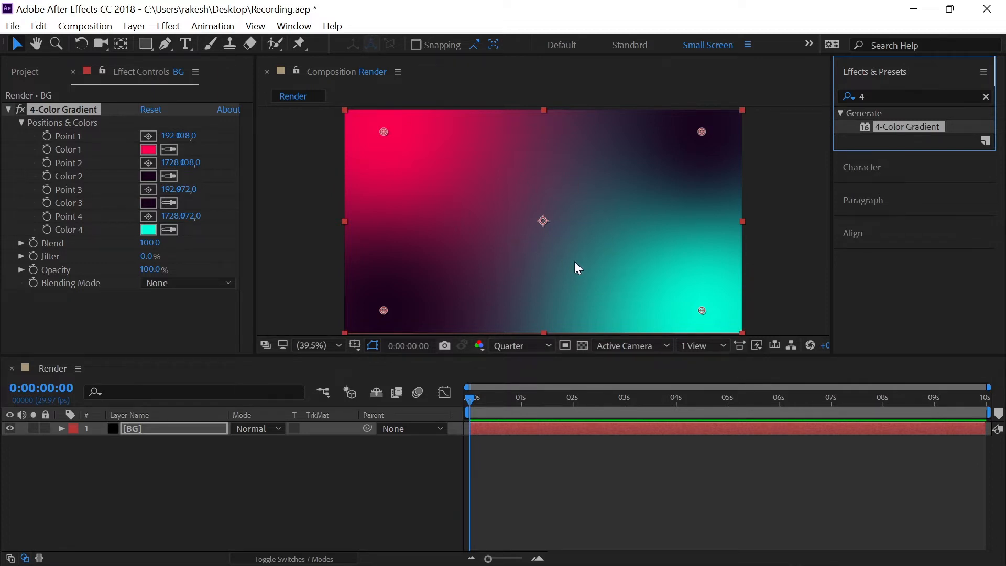
mouse_move(268, 492)
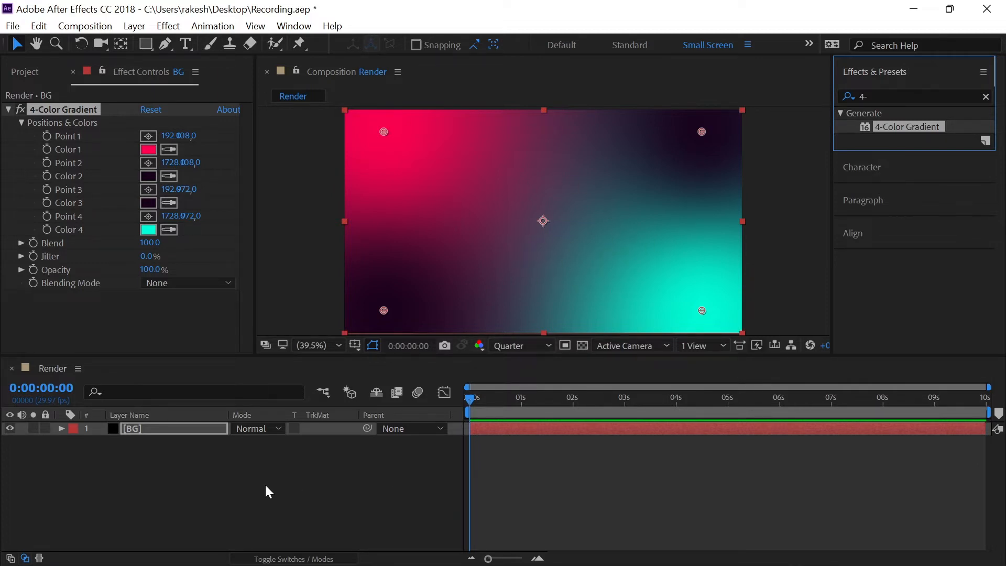
mouse_move(278, 512)
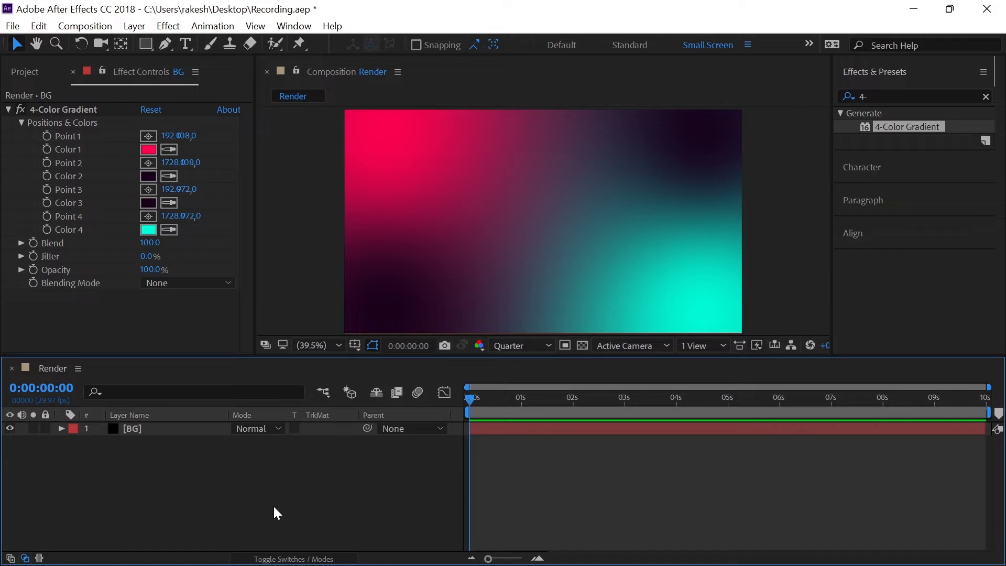
mouse_move(308, 499)
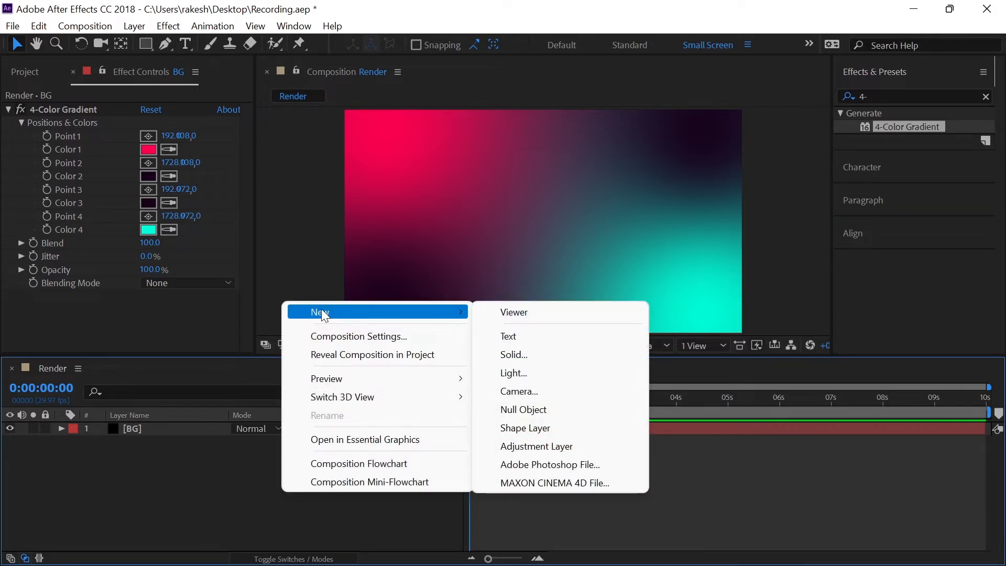
Add an adjustment layer above BG and rename it 'Effects'
left_click(537, 446)
type("E")
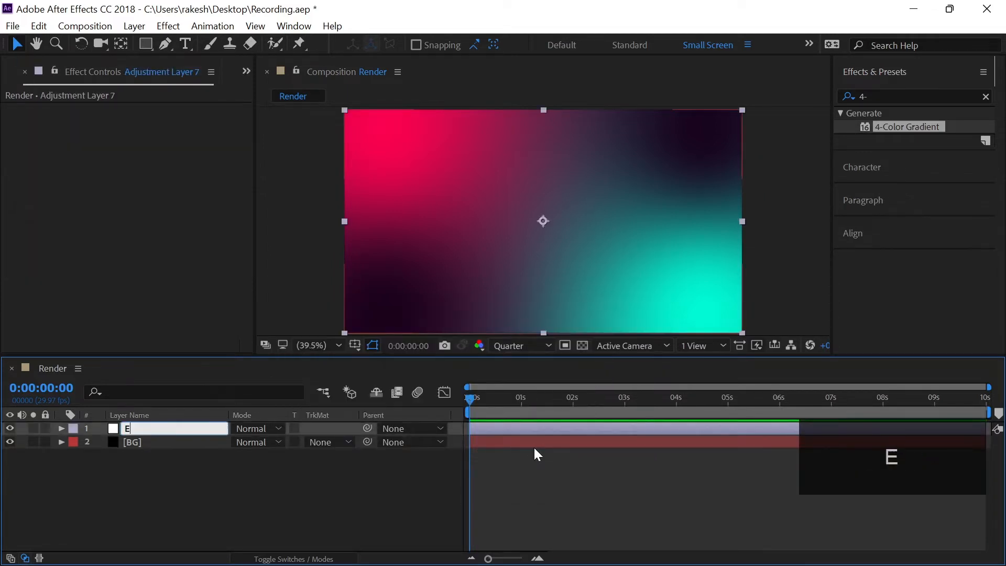
type("ffect")
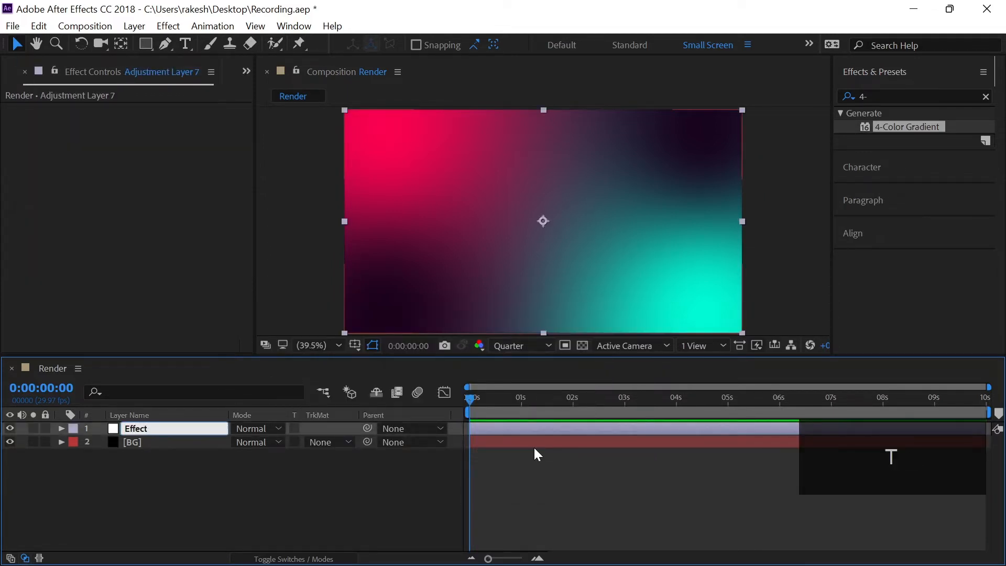
key("Return")
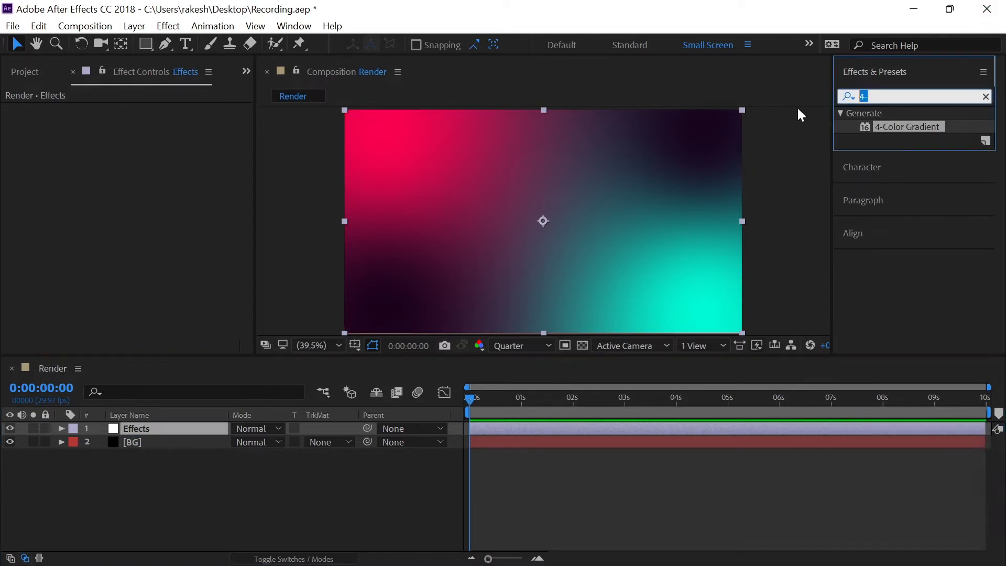
Apply Turbulent Displace to the Effects layer
type("Turbuln")
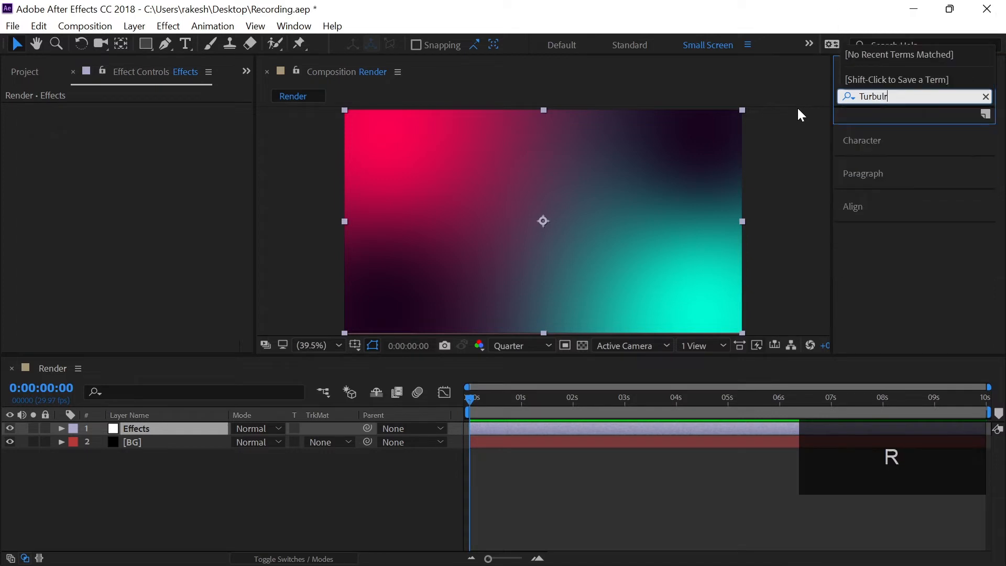
type("e")
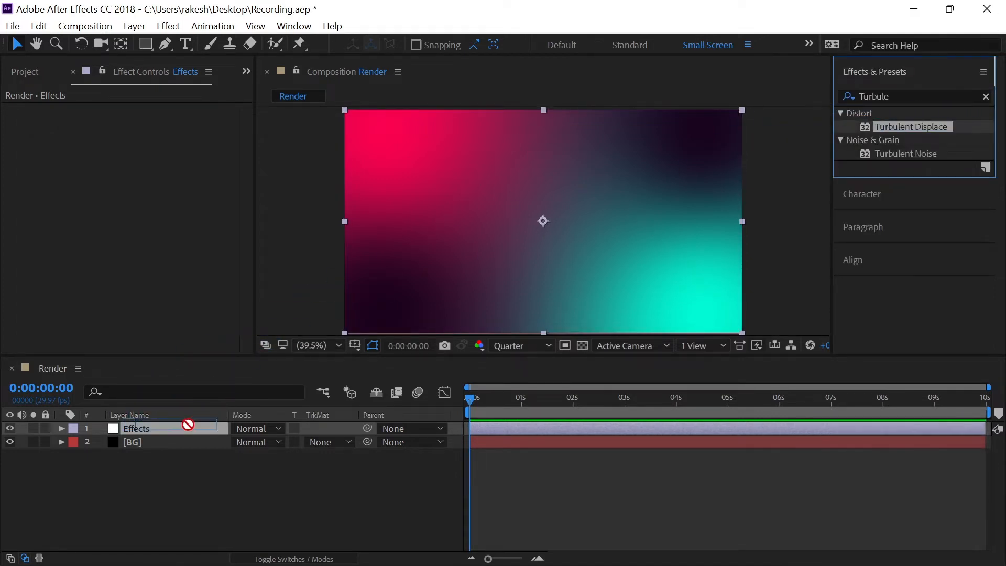
double_click(912, 127)
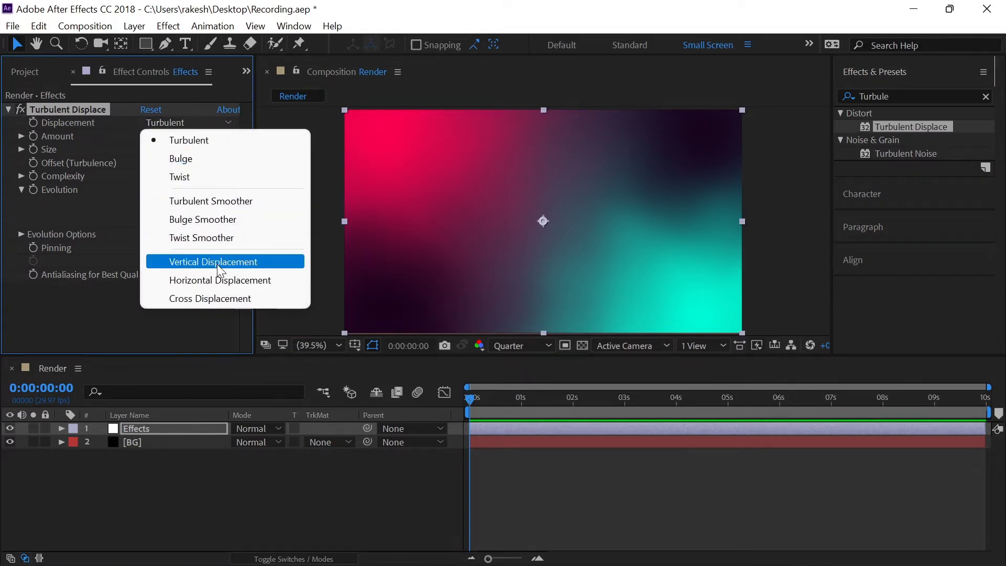
Set vertical displacement, amount 300, size 125, complexity 10, and a time*60 Evolution expression
left_click(215, 261)
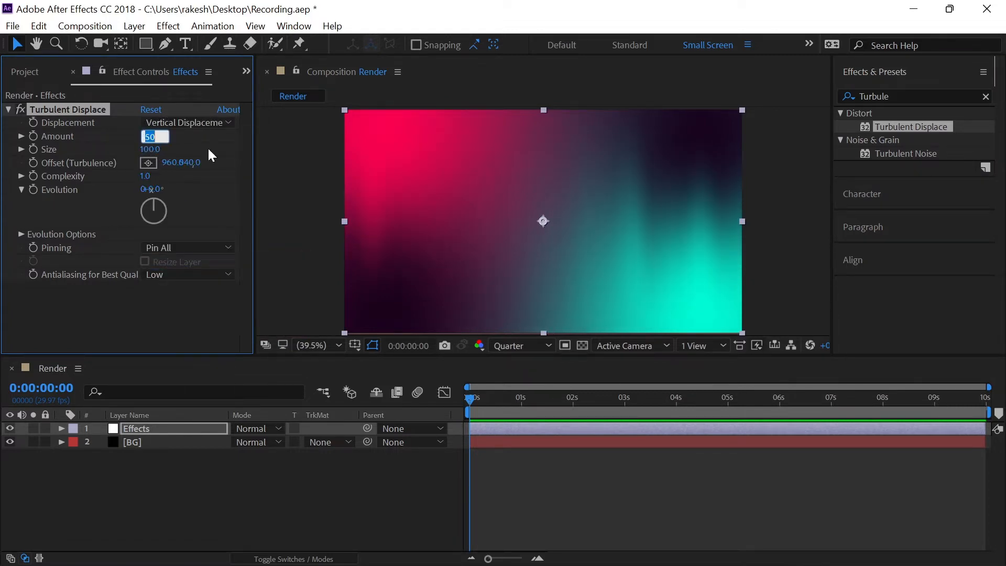
key("Tab")
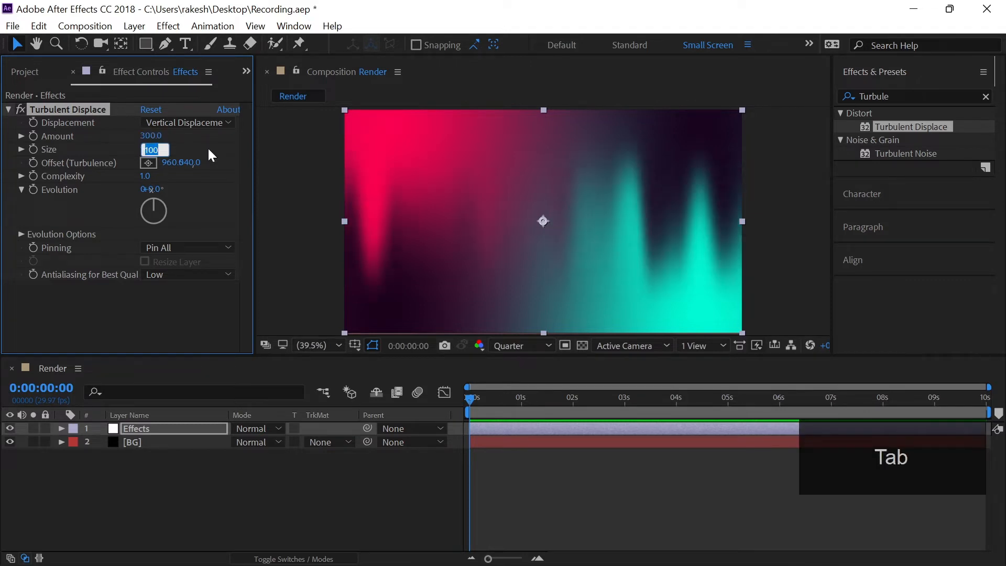
key("Tab")
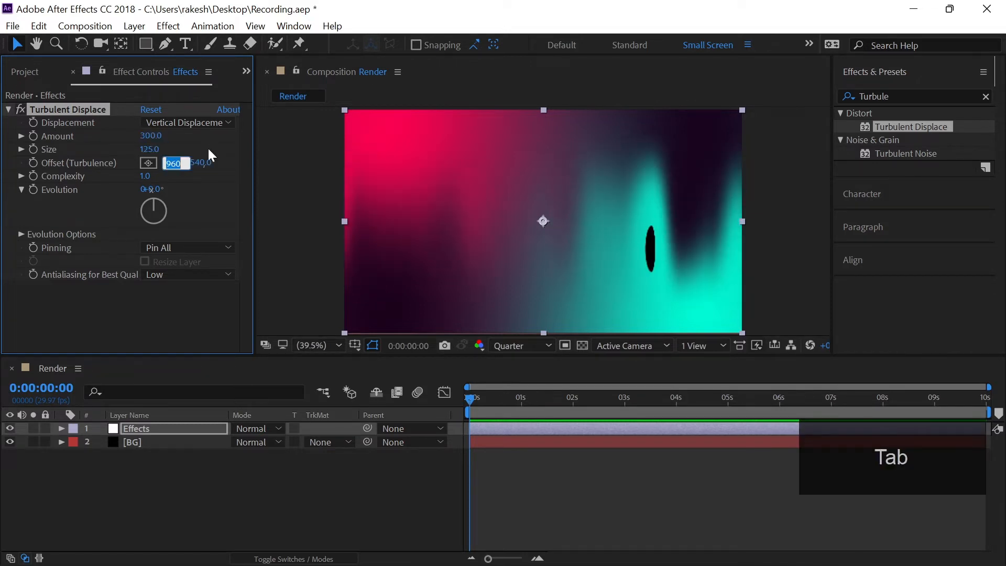
key("Tab")
type("840")
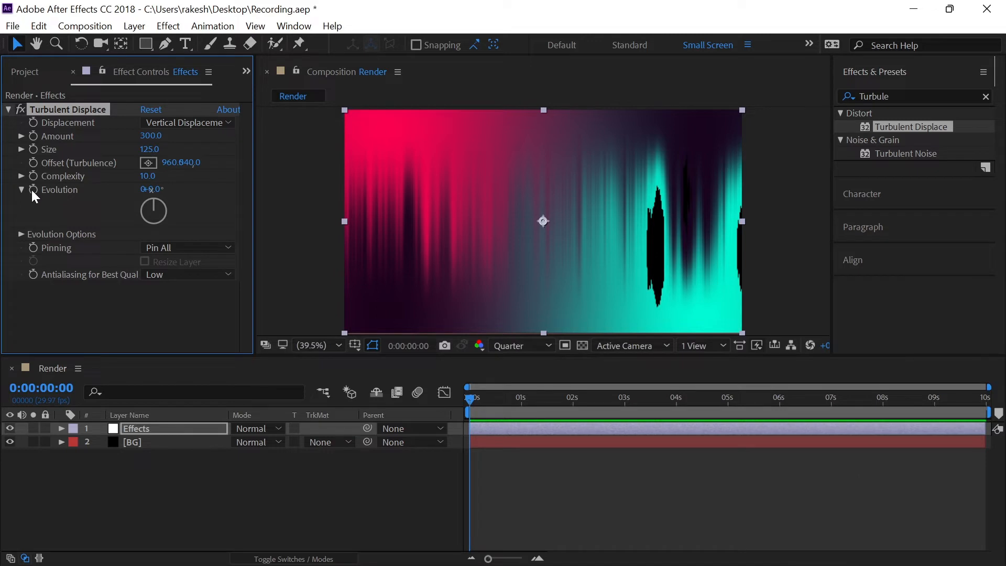
left_click(32, 189)
type("time*60")
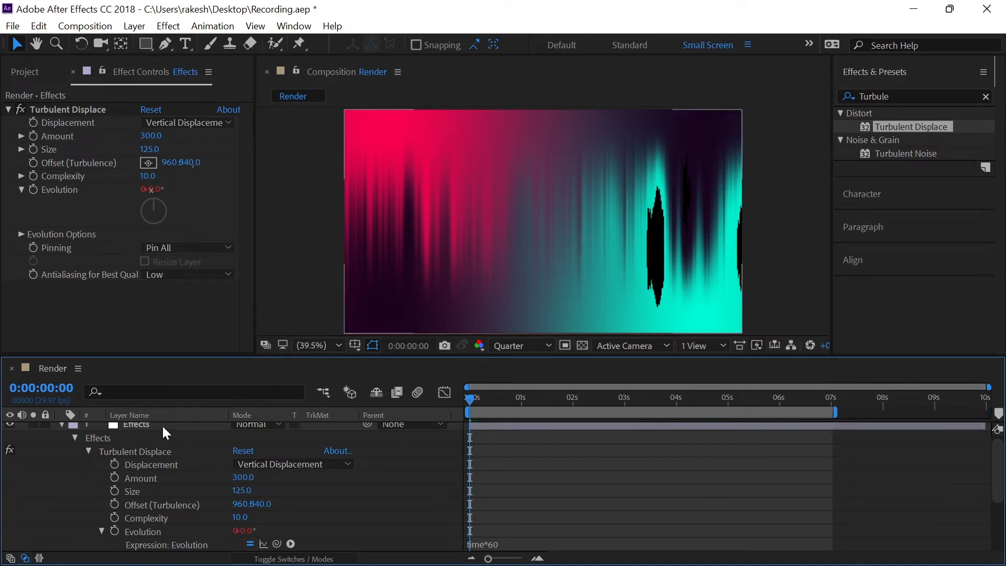
left_click(136, 428)
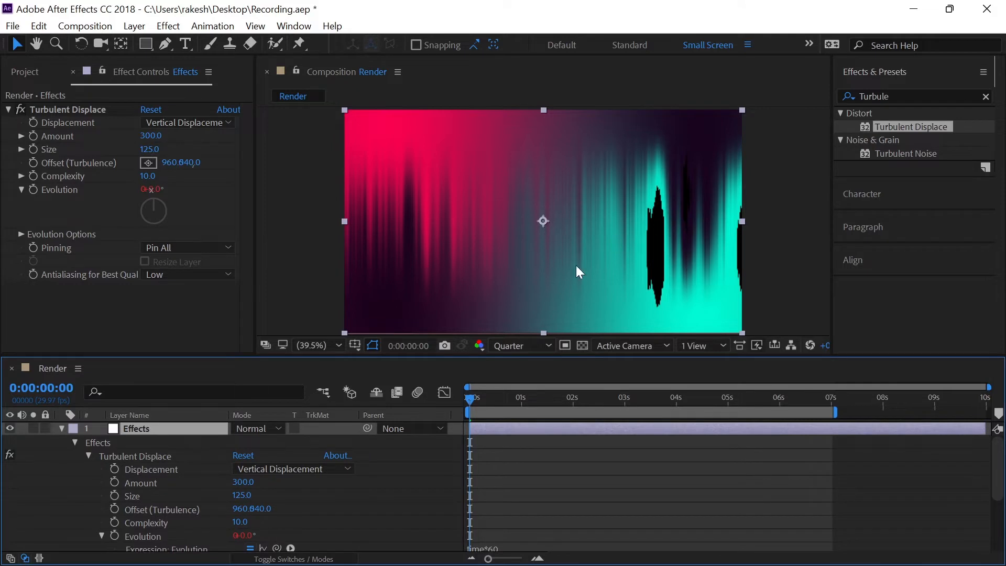
mouse_move(667, 237)
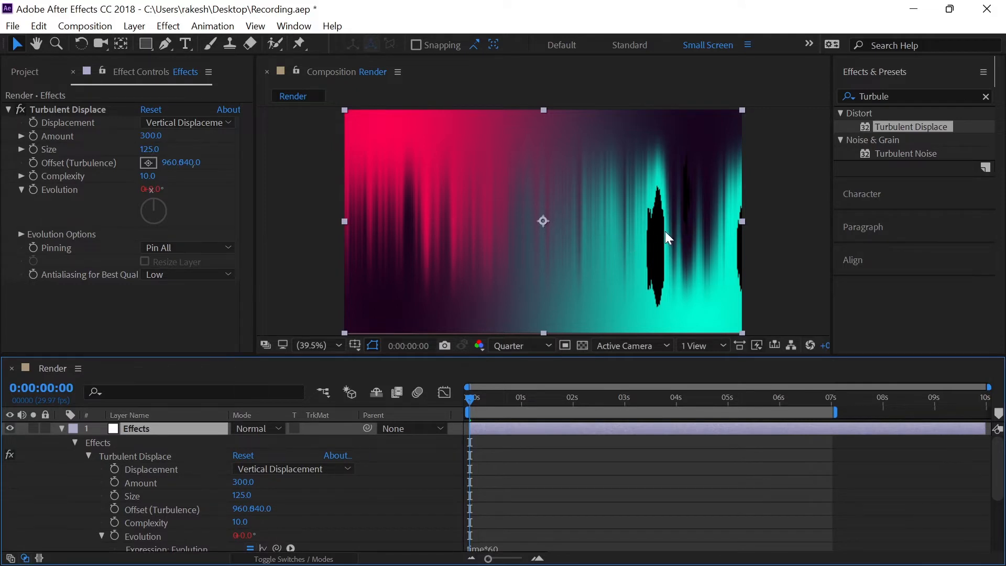
mouse_move(672, 320)
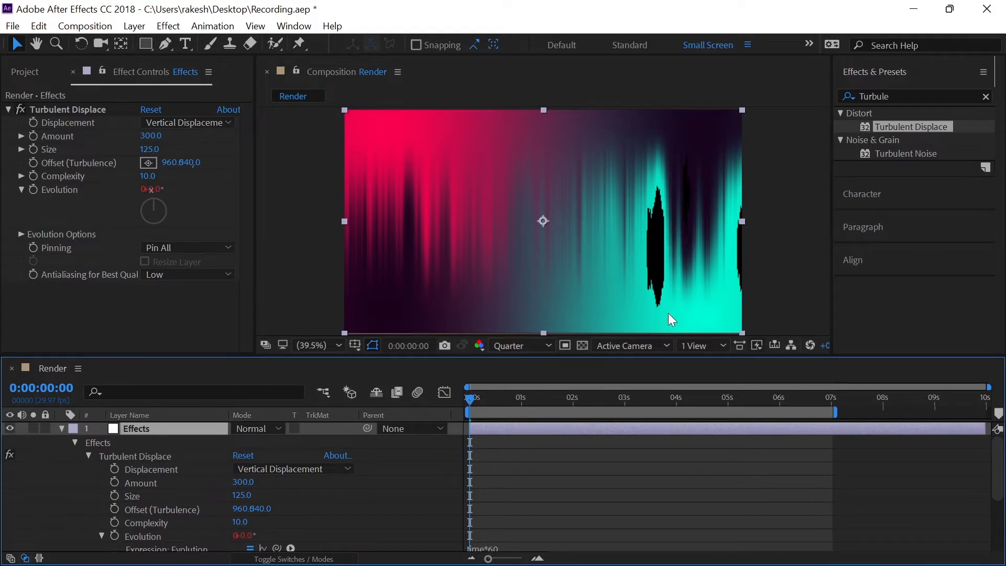
mouse_move(674, 205)
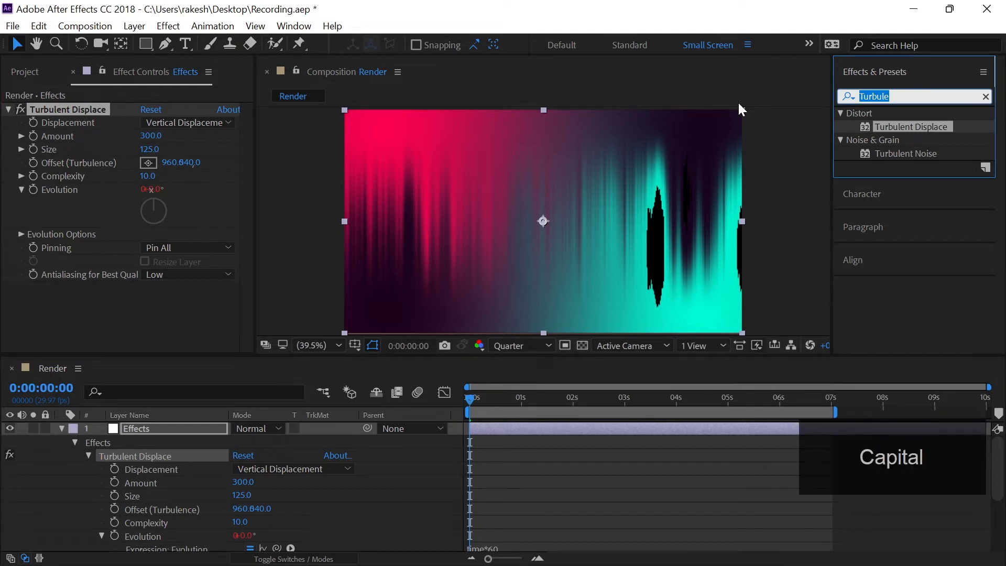
Apply the Motion Tile effect to the Effects layer
type("Motion")
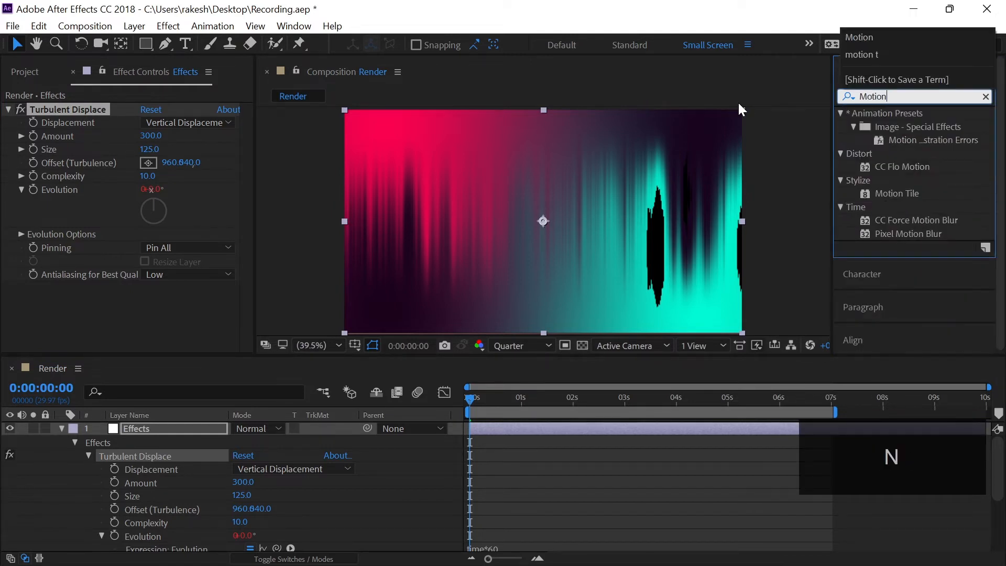
mouse_move(898, 197)
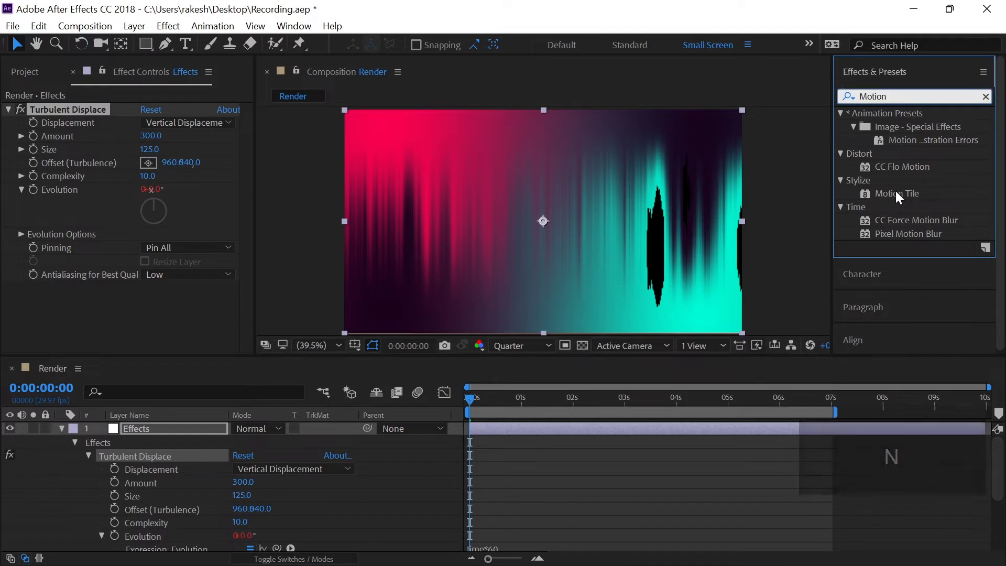
double_click(137, 428)
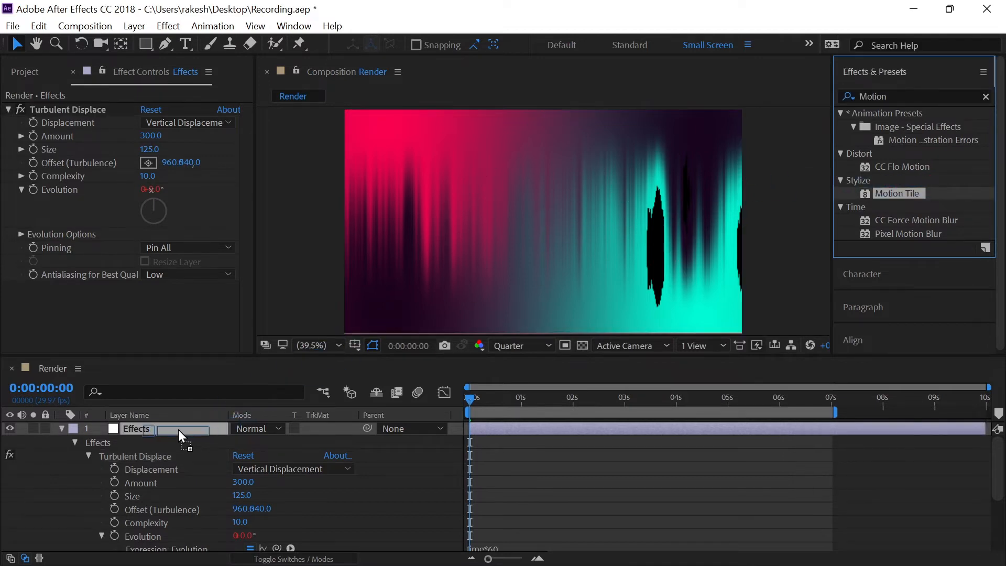
double_click(898, 193)
type("500")
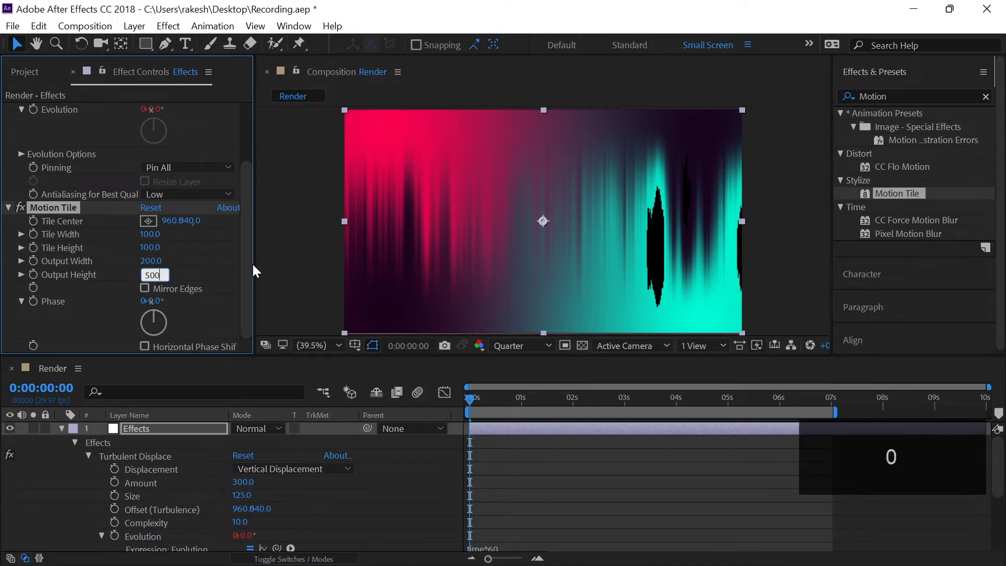
Turn on Motion Tile's mirror edges and move it above Turbulent Displace
left_click(145, 289)
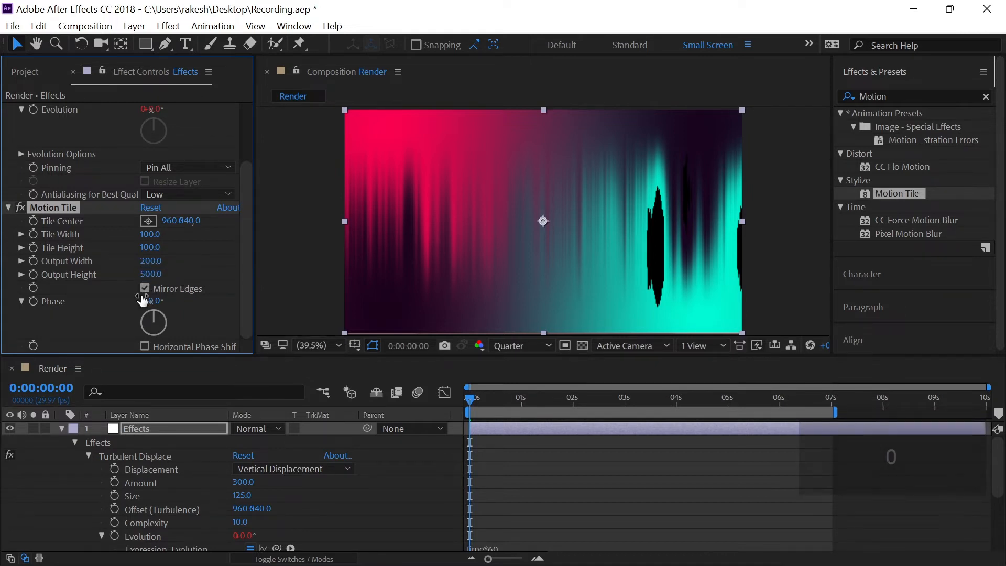
scroll("up", 3)
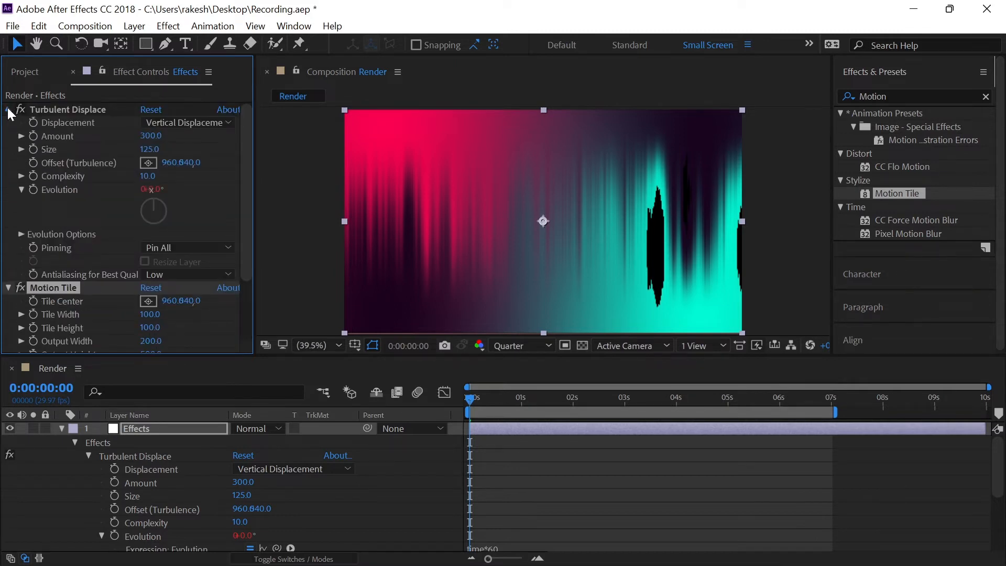
left_click(8, 109)
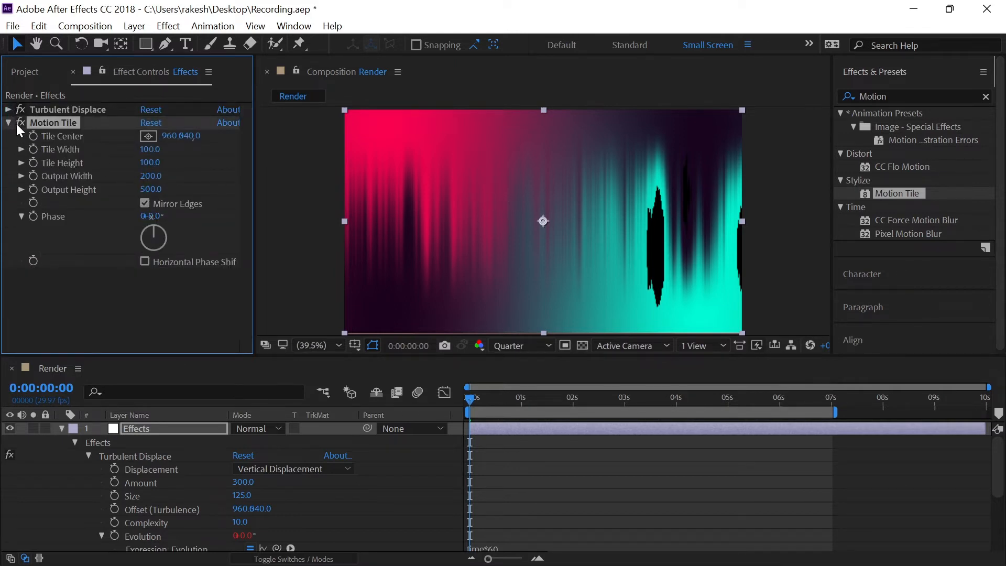
left_click(8, 123)
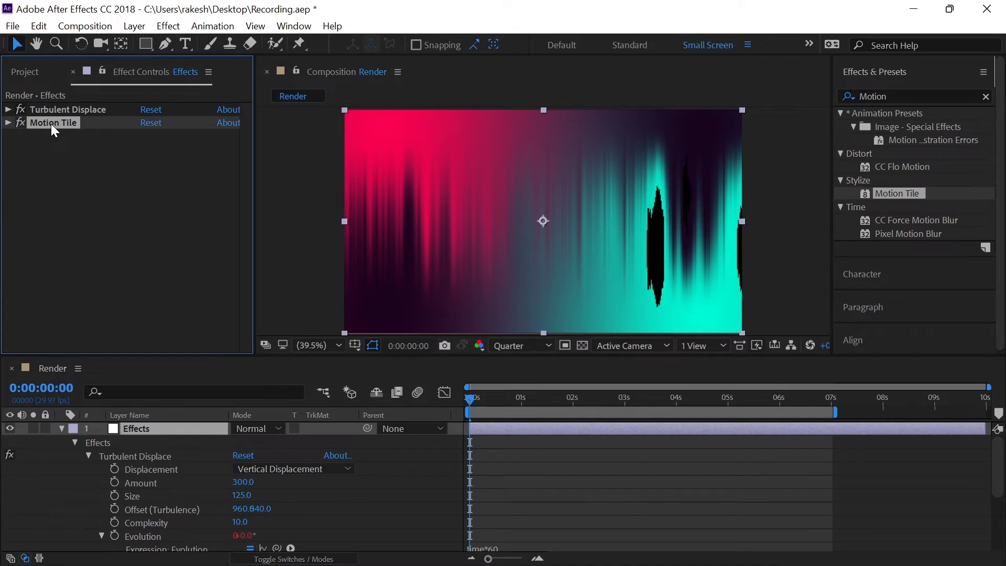
left_click_drag(54, 123, 53, 106)
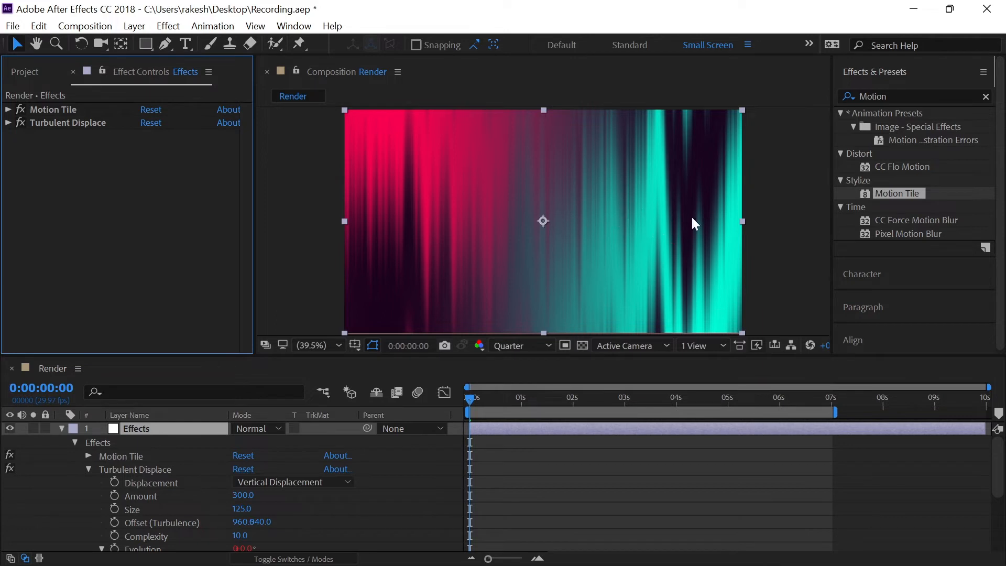
mouse_move(667, 195)
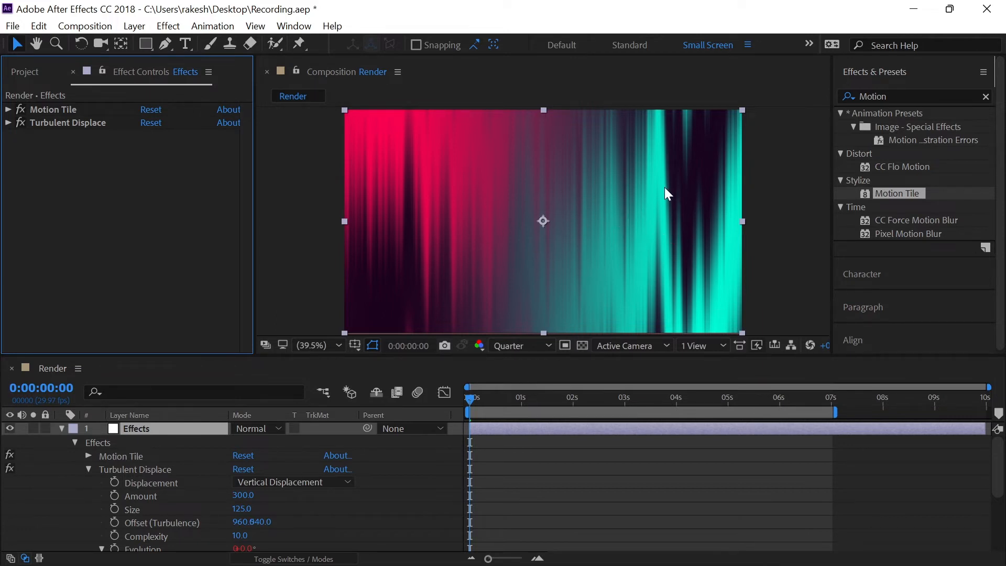
mouse_move(550, 220)
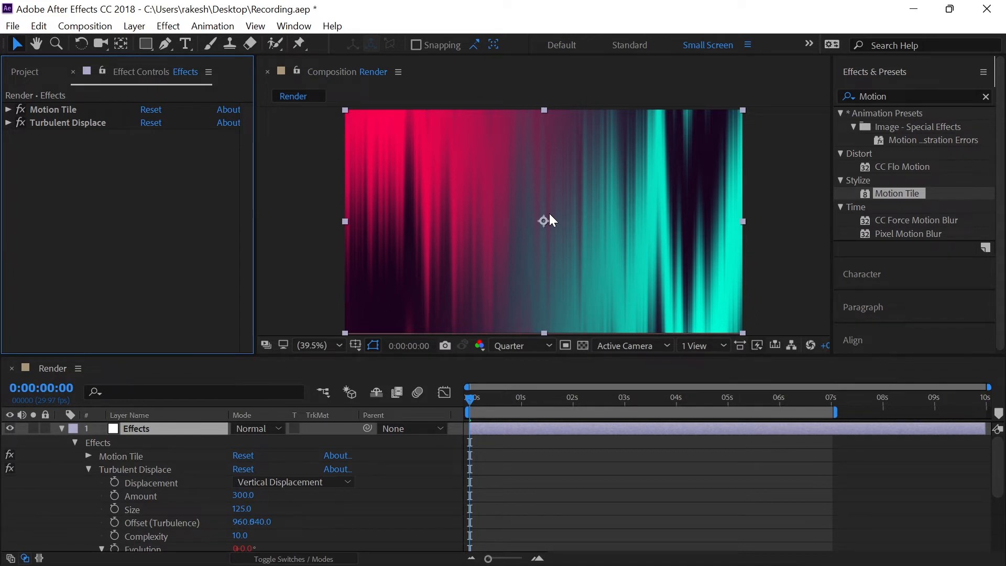
mouse_move(905, 108)
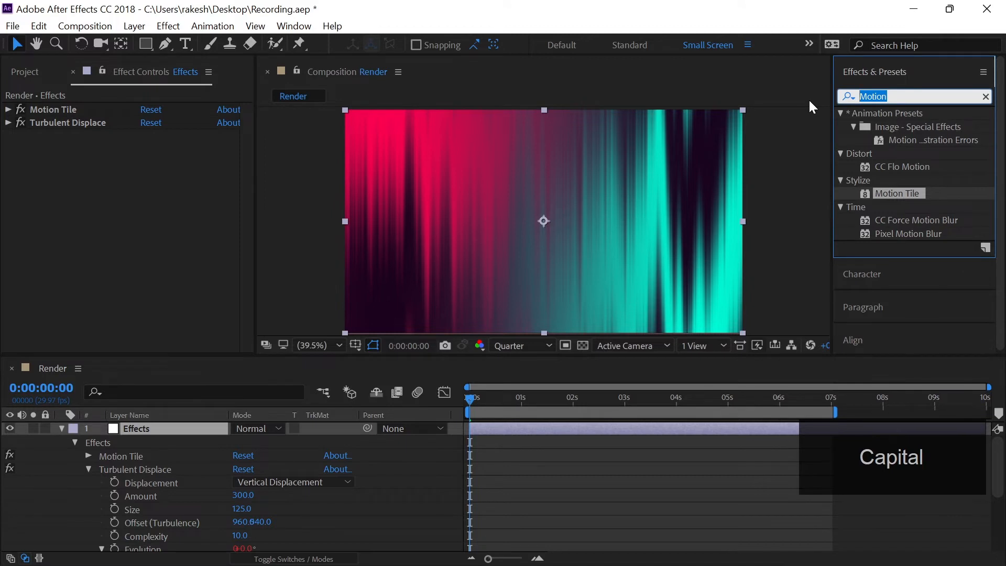
Apply Distort > Twirl to the Effects layer, collapse it, and ready a CC Smear search
type("Twirl")
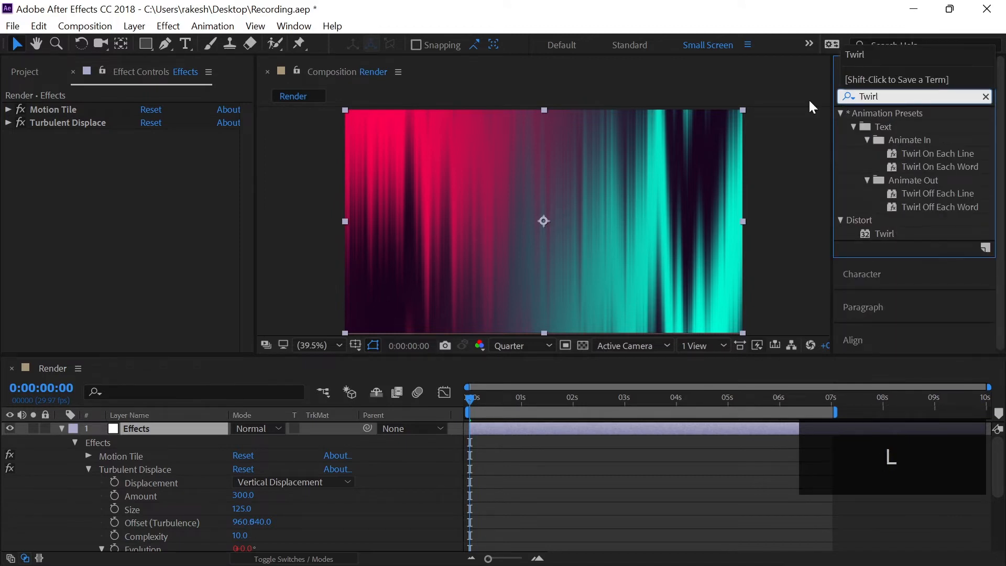
double_click(885, 232)
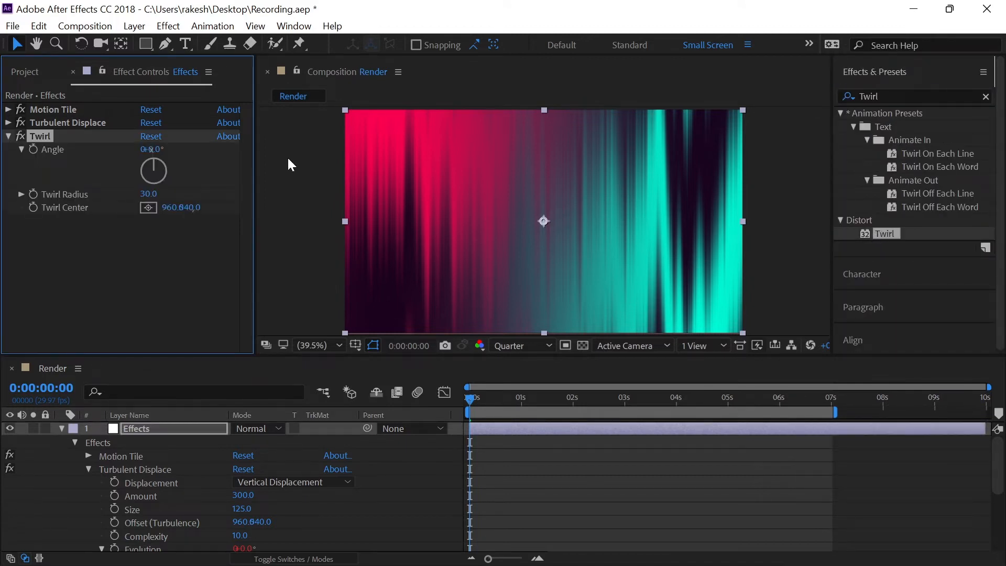
left_click(9, 137)
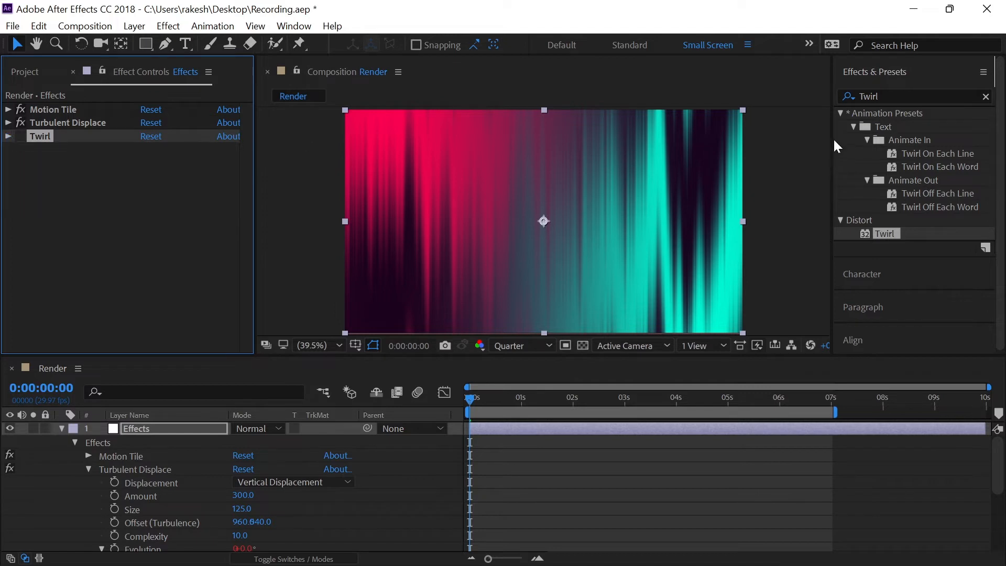
triple_click(917, 96)
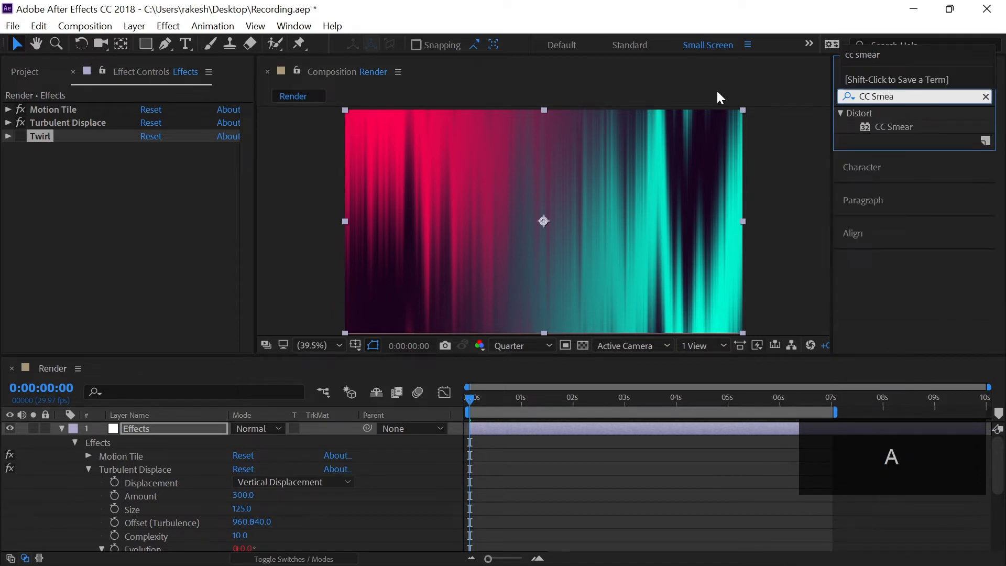
Apply CC Smear to the Effects layer with a radius of 1000
double_click(893, 127)
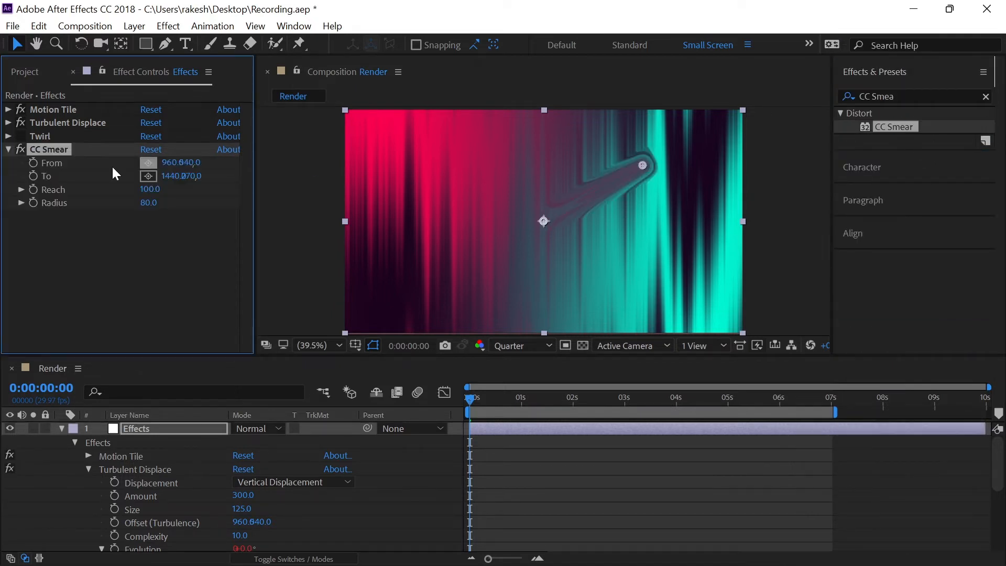
double_click(148, 203)
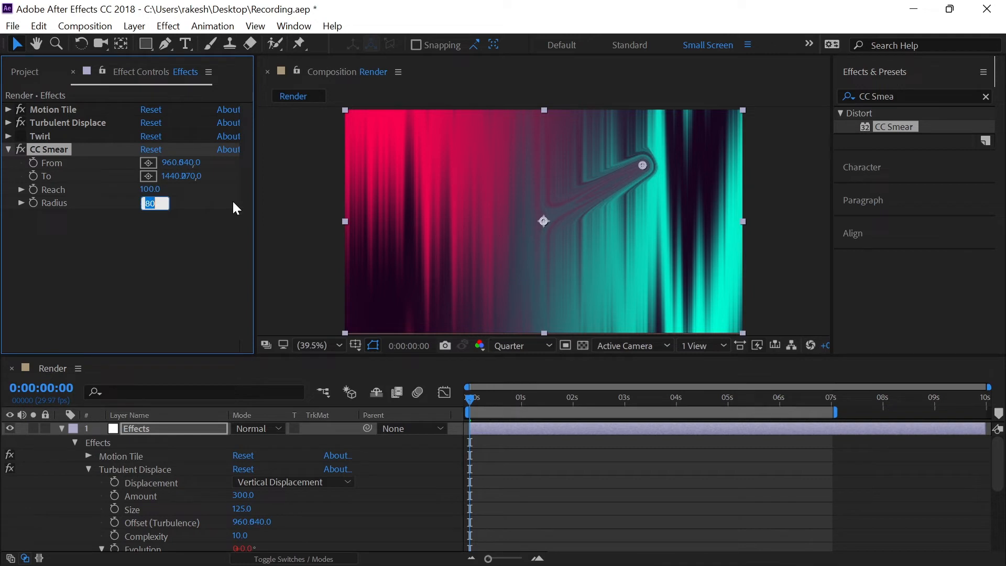
type("1000")
key("Return")
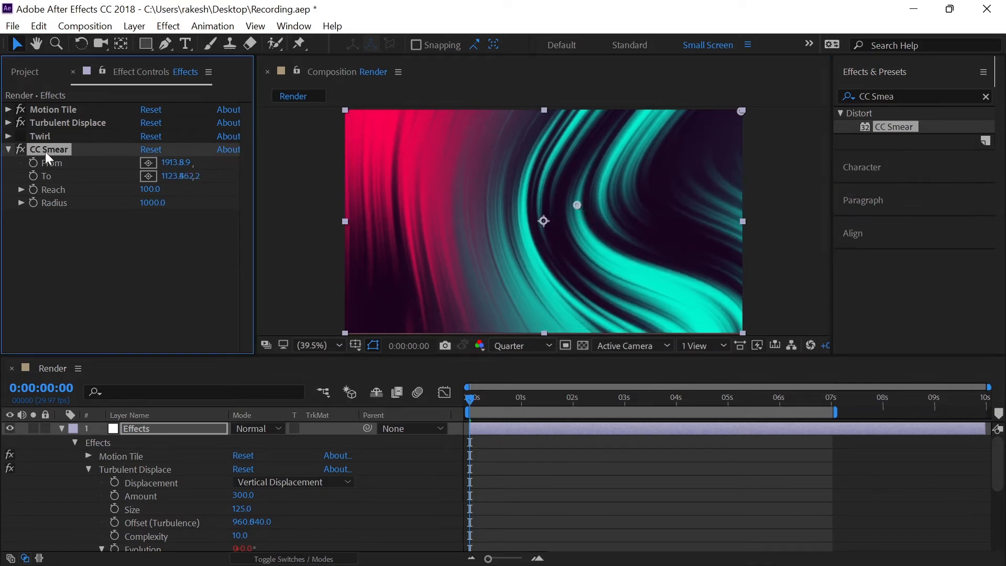
Duplicate CC Smear into CC Smear 2 with identical settings
key("ctrl+d")
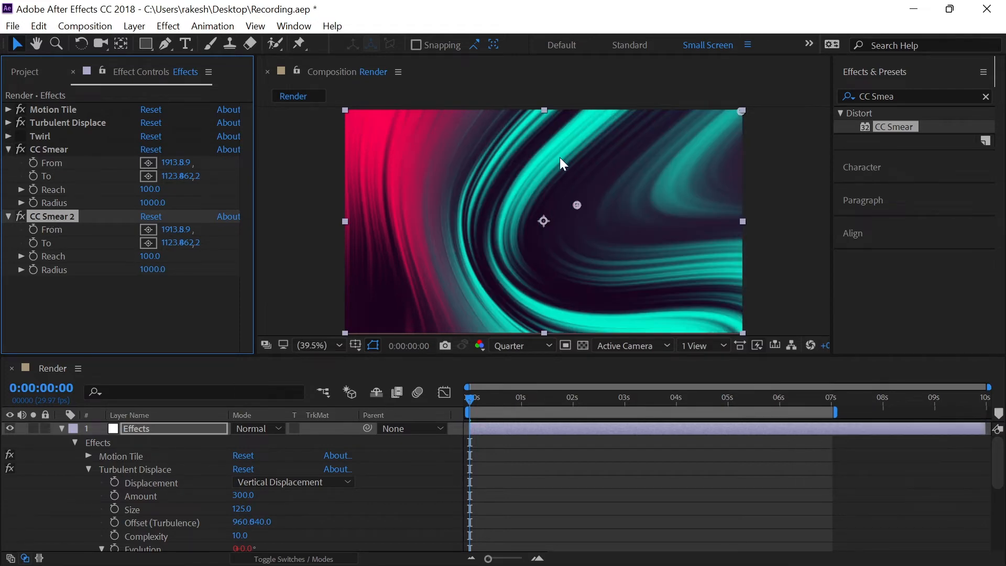
mouse_move(653, 161)
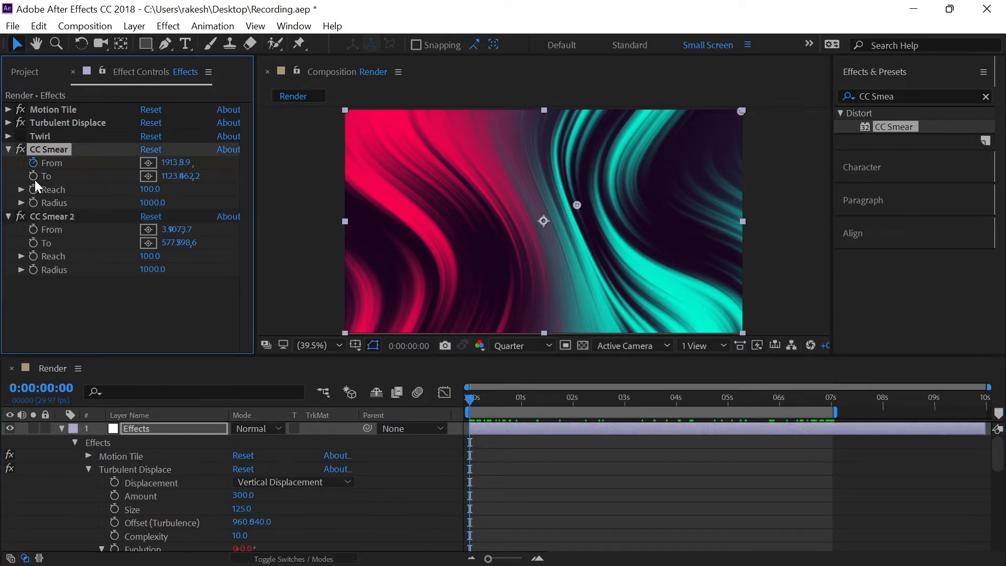
Reveal the Effects layer's keyframed smear From/To properties and nudge the playhead past the start
left_click(53, 216)
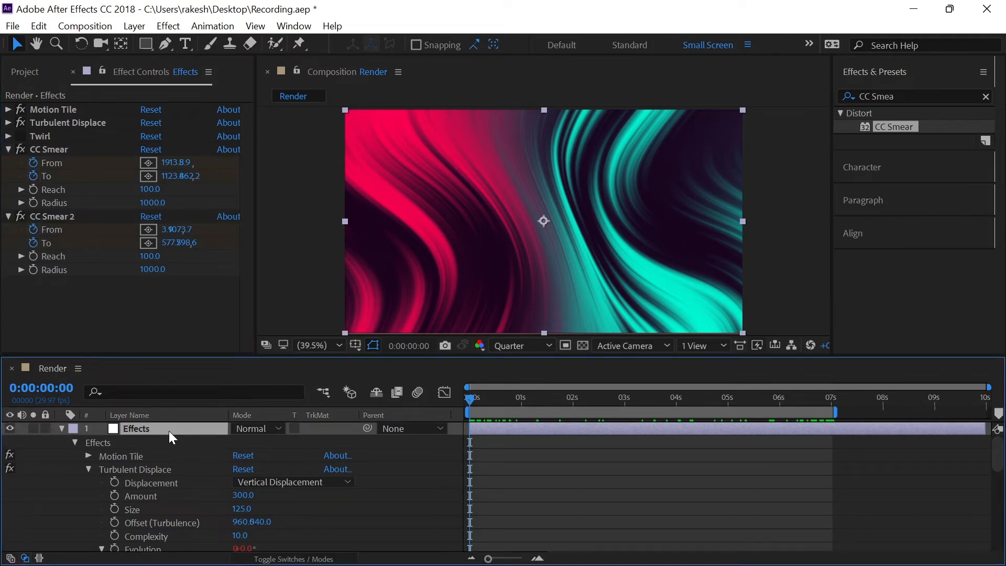
key("u")
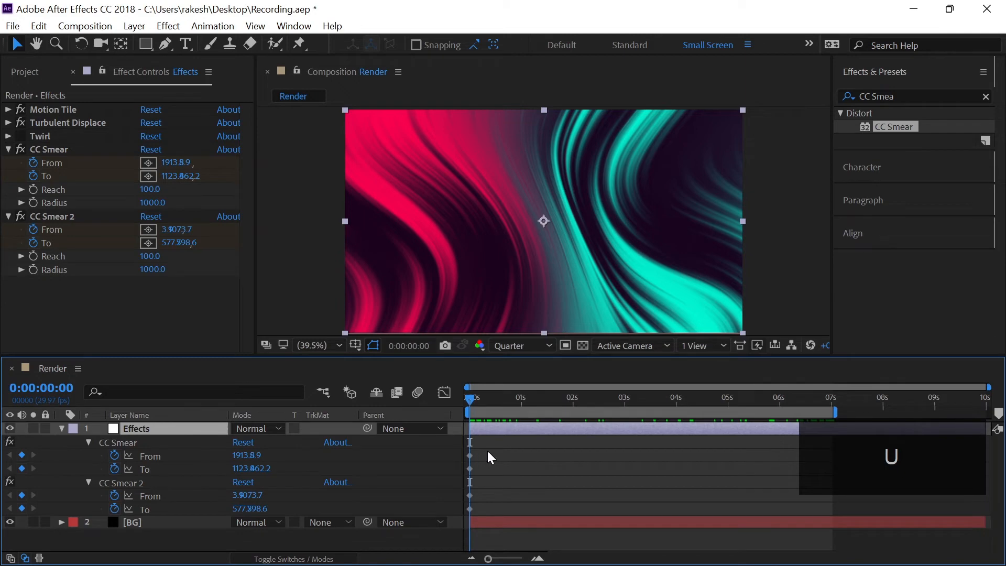
left_click(474, 398)
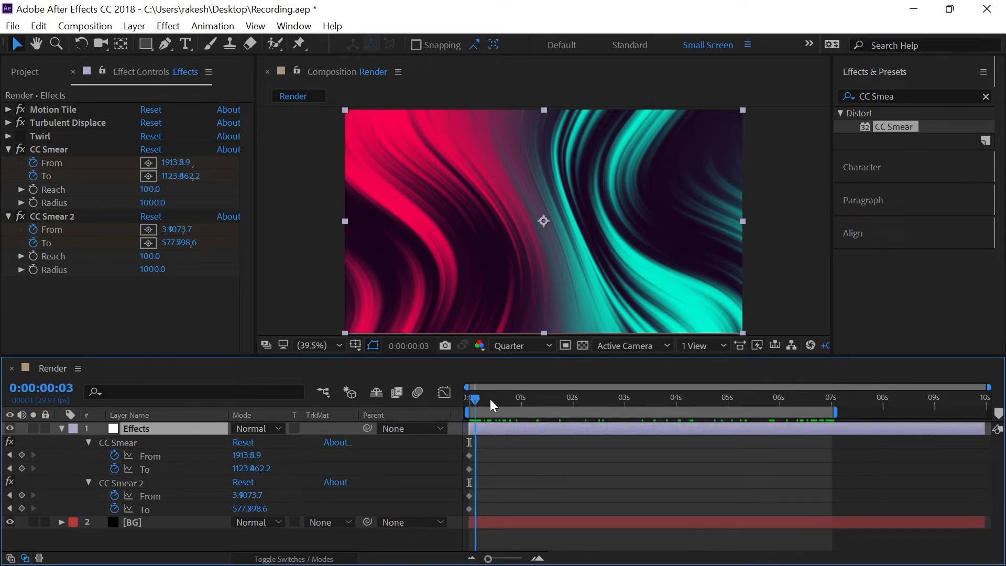
Move to 0:00:07:00 and select CC Smear 2 to reposition its From/To points
left_click(831, 404)
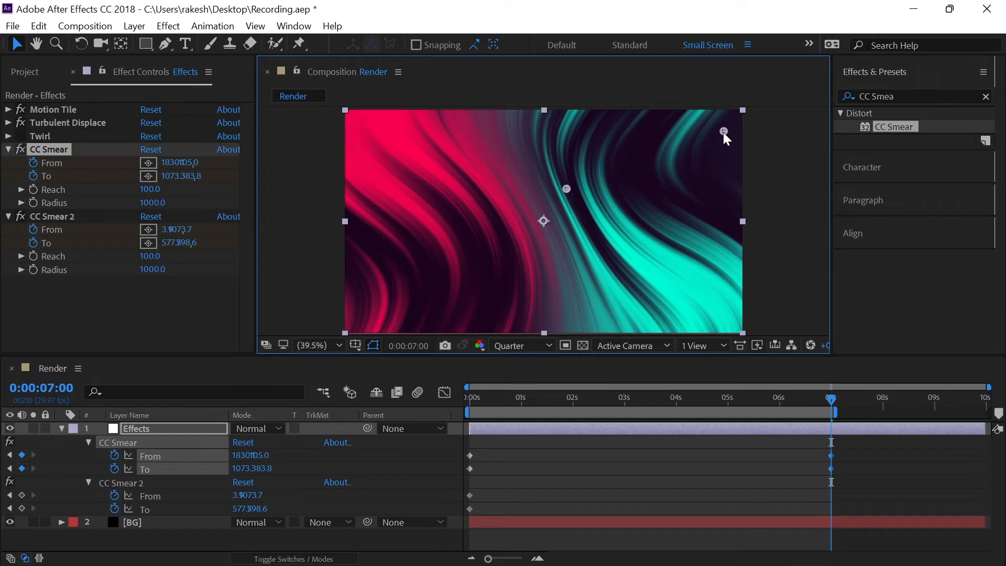
mouse_move(60, 223)
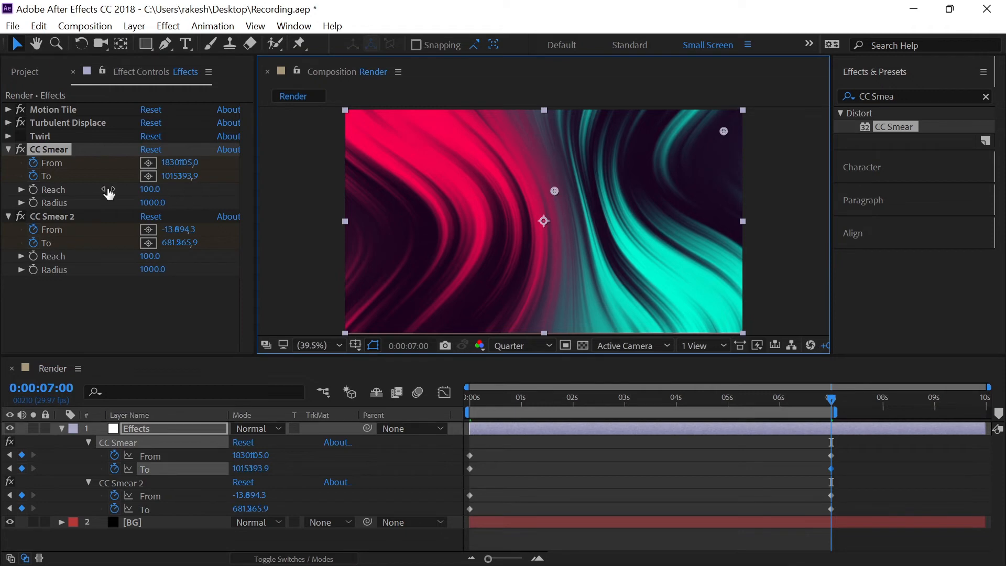
left_click(52, 217)
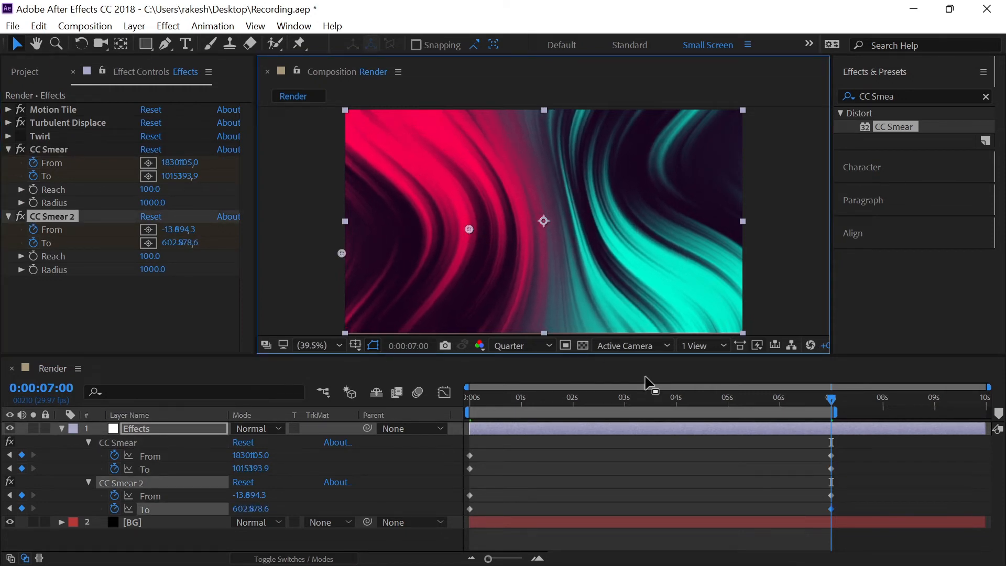
left_click(567, 398)
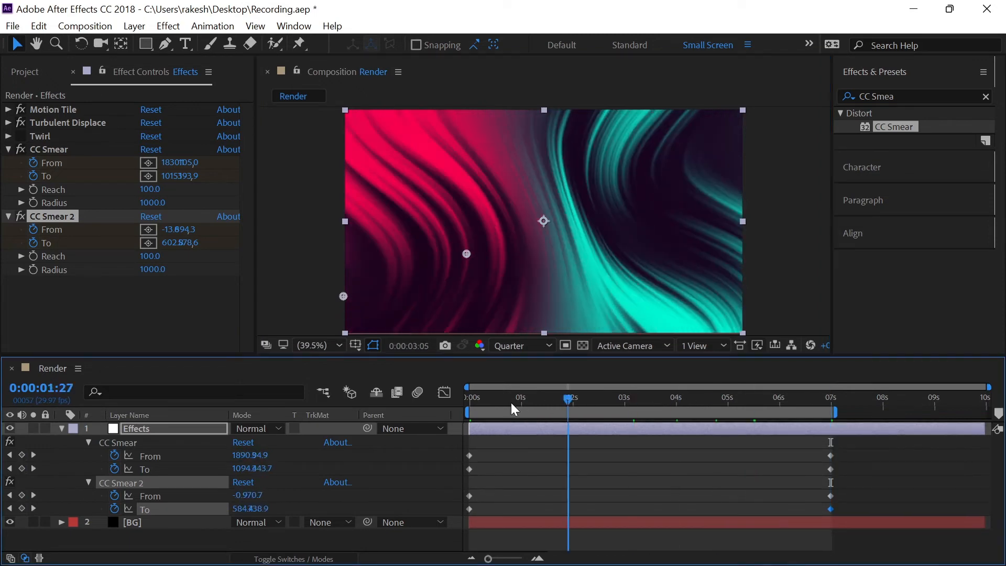
key("space")
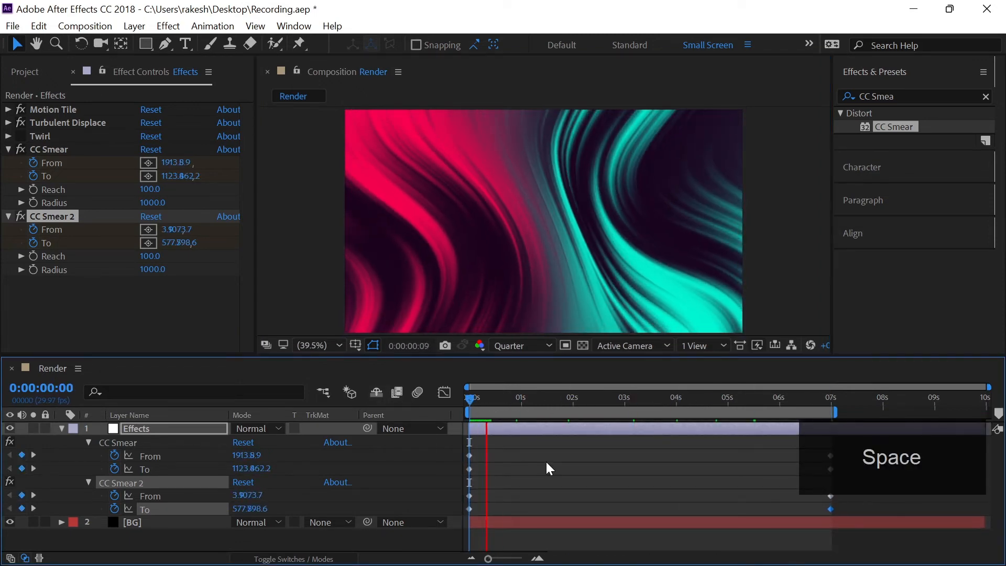
key("space")
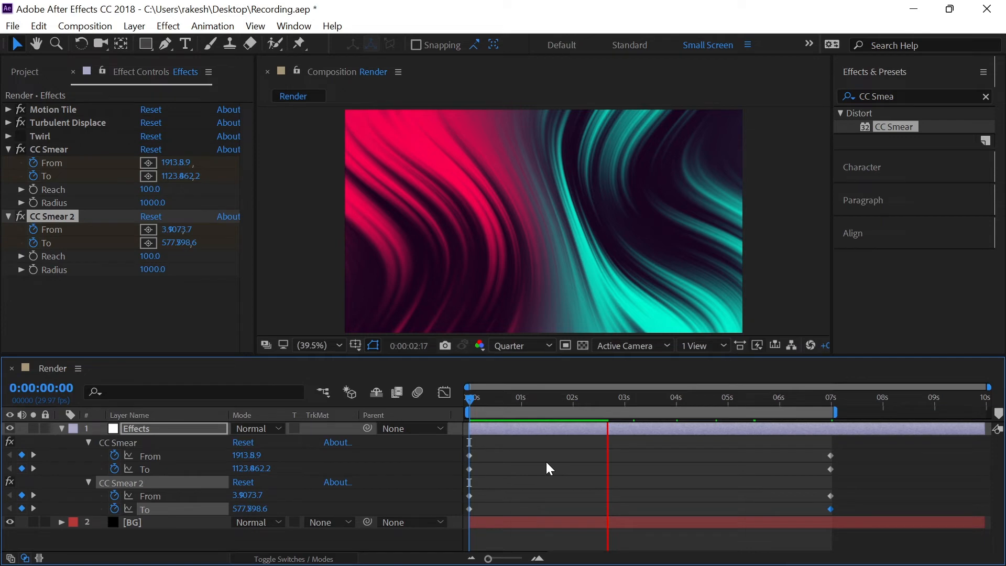
left_click(678, 412)
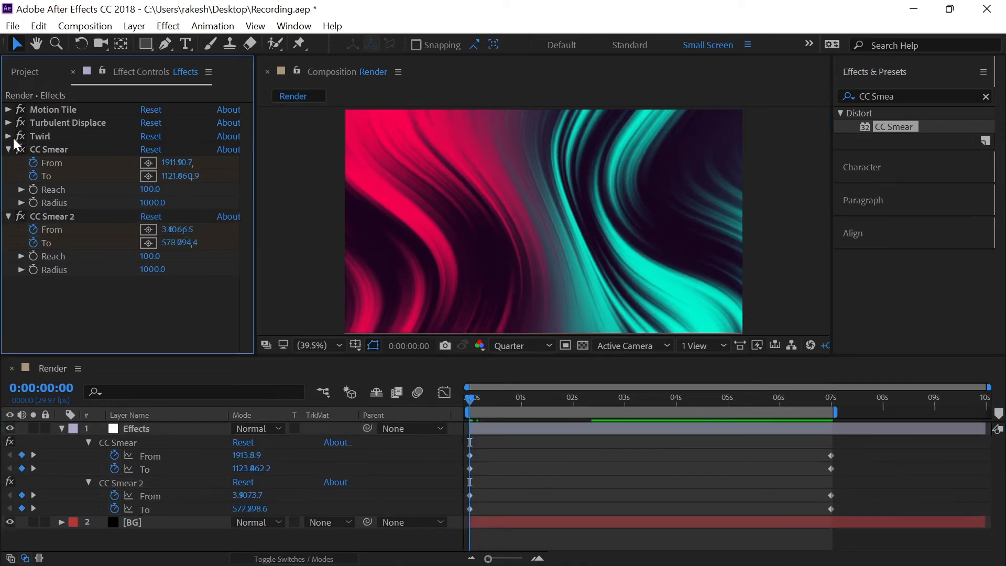
Expand Twirl and scrub its angle through several values, settling back near 0°
left_click(7, 136)
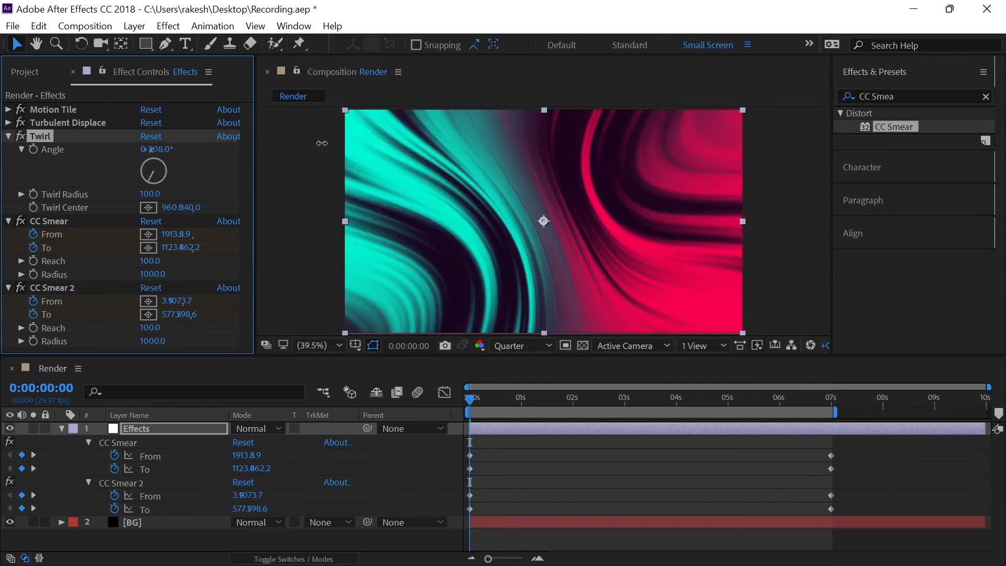
left_click_drag(155, 149, 151, 149)
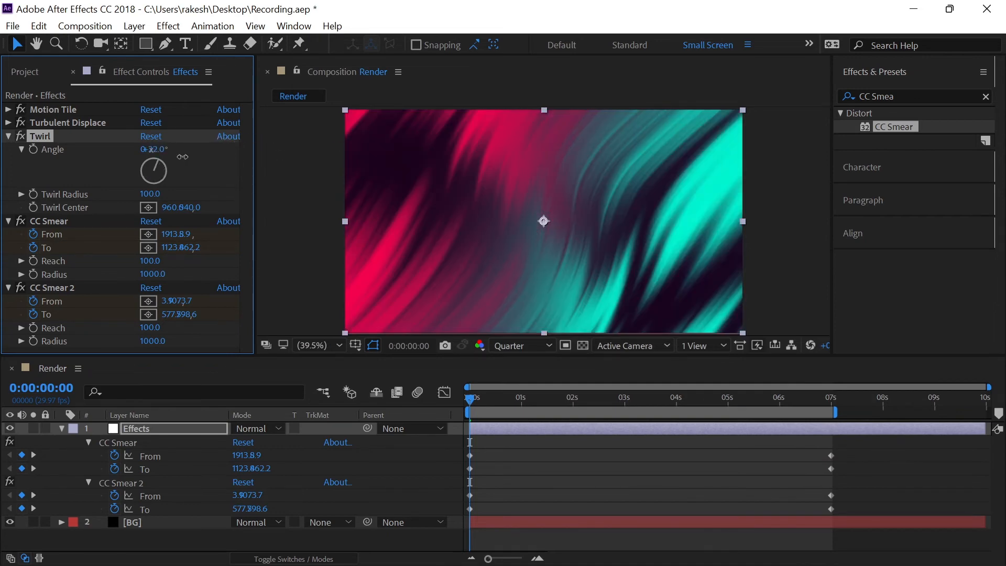
left_click_drag(154, 148, 100, 153)
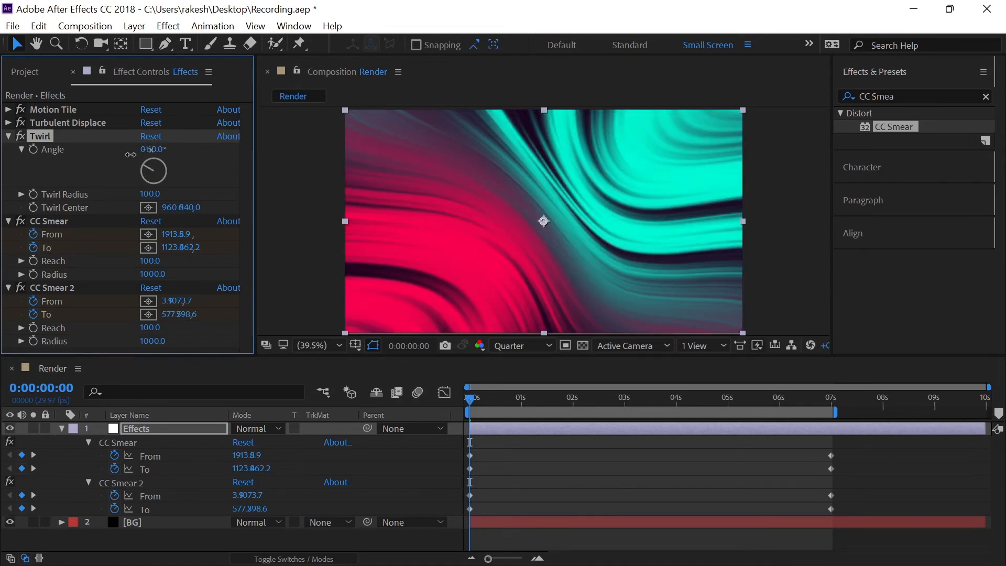
left_click_drag(160, 149, 151, 149)
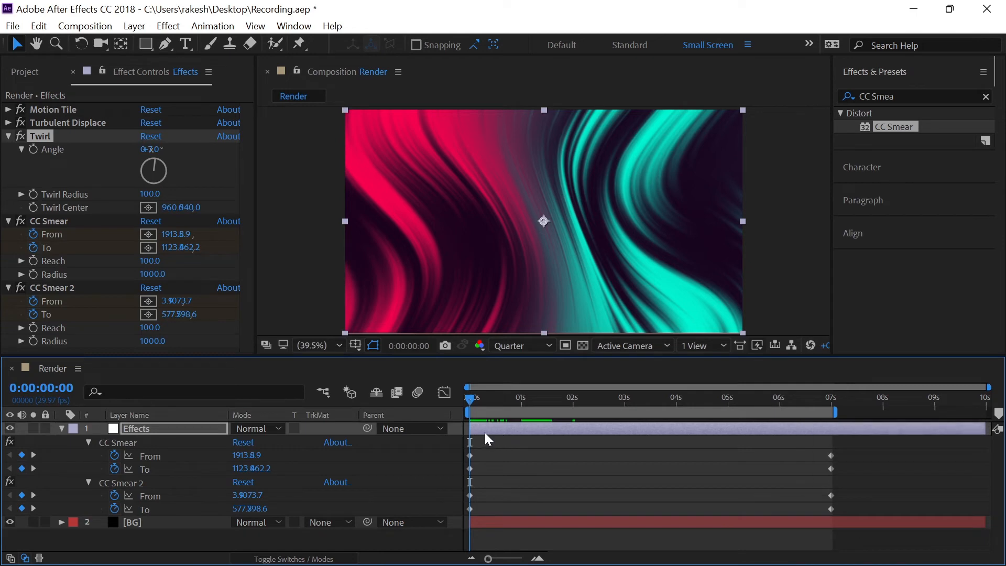
Create a text layer reading 'BACKGROUNDS' and open the Window menu
left_click(9, 137)
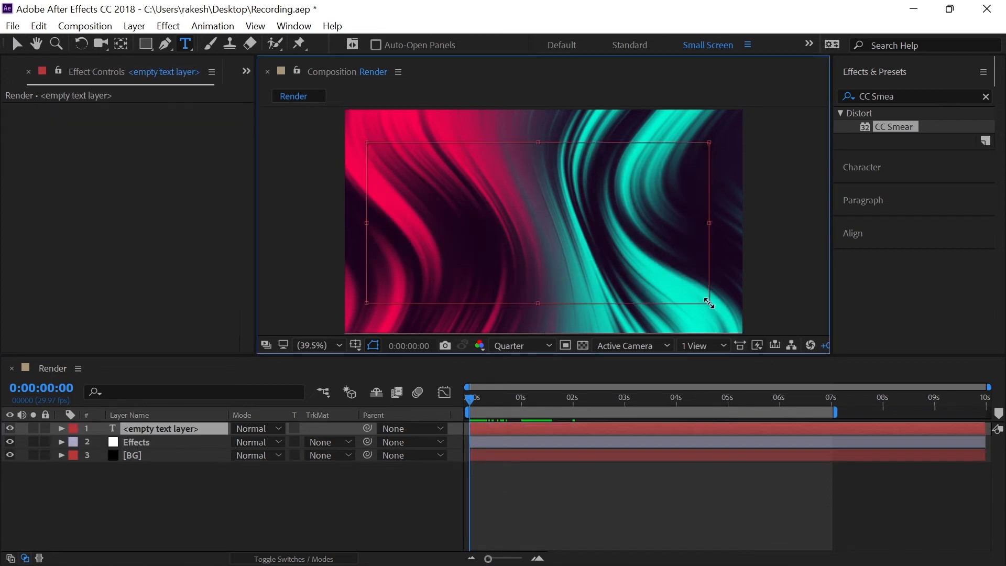
type("BACKG")
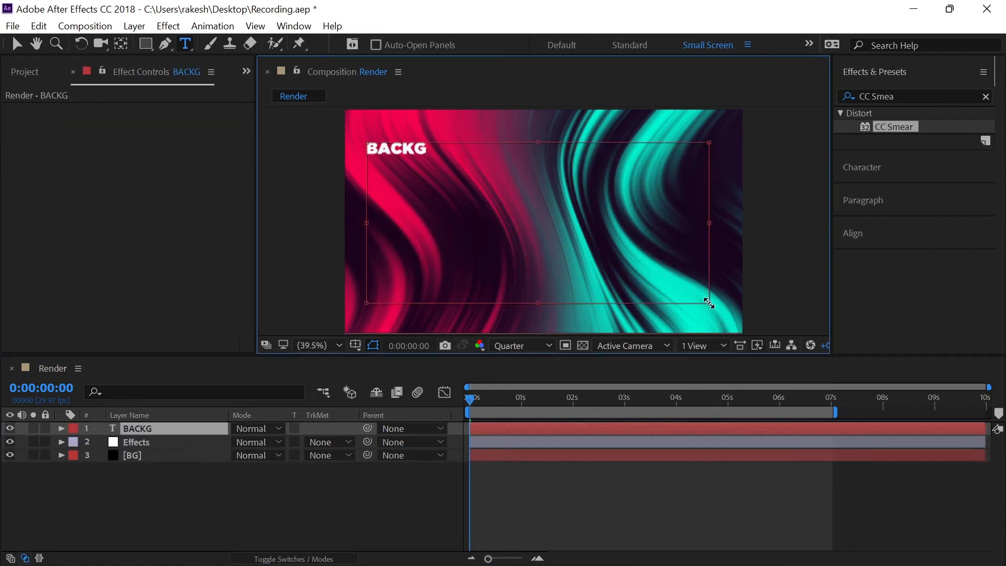
type("ROUNDS")
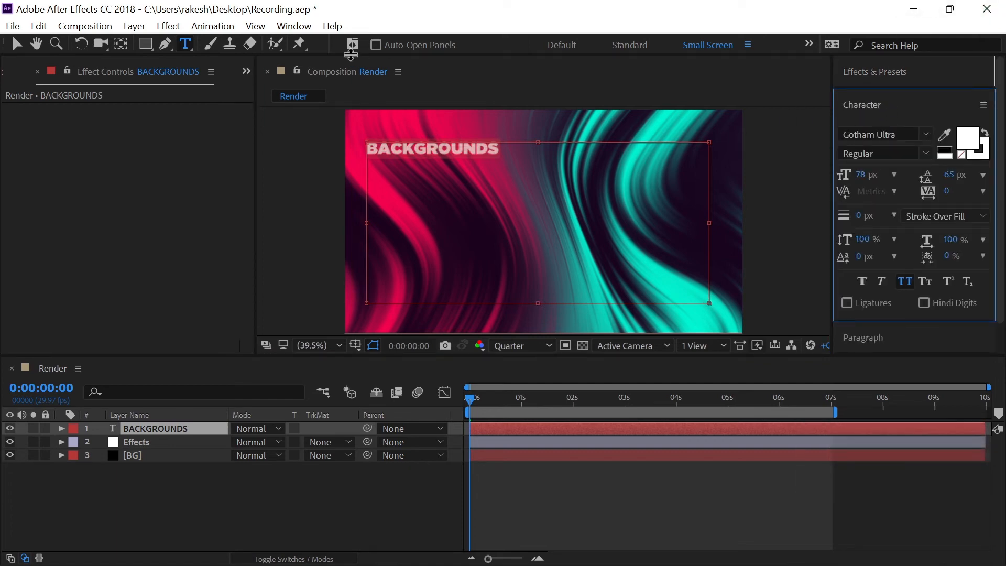
left_click(293, 26)
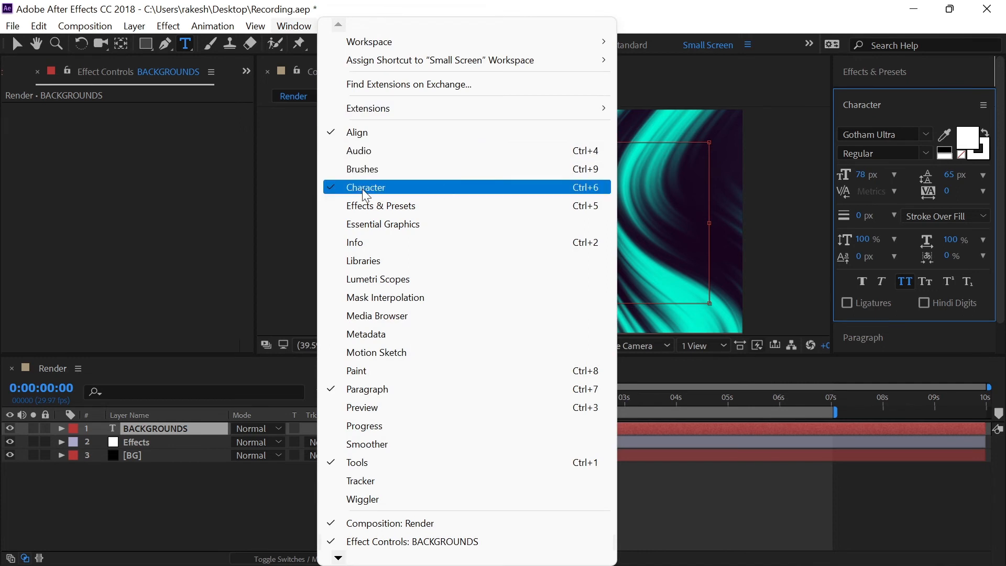
mouse_move(481, 132)
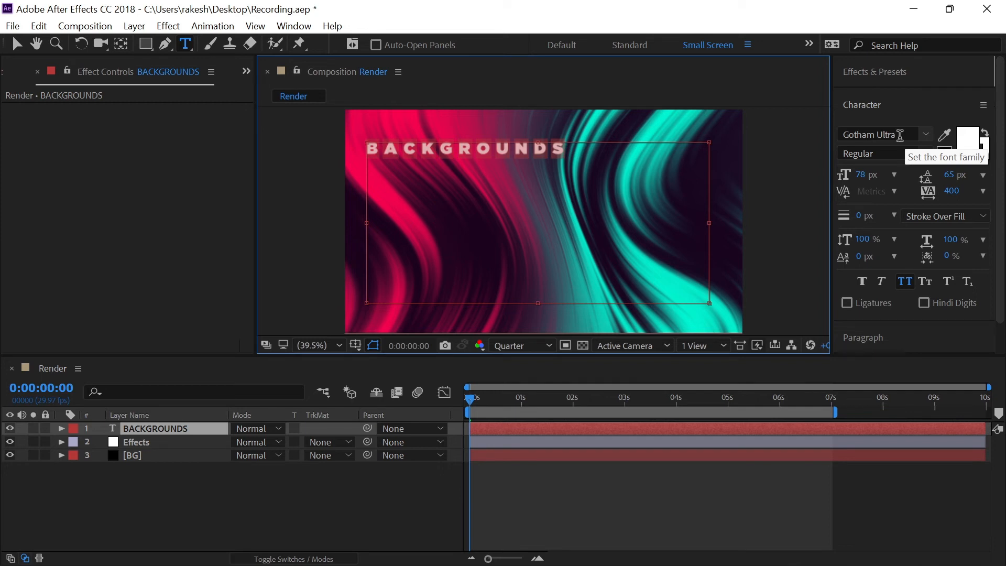
Align the BACKGROUNDS layer to the composition's horizontal and vertical center
left_click(863, 105)
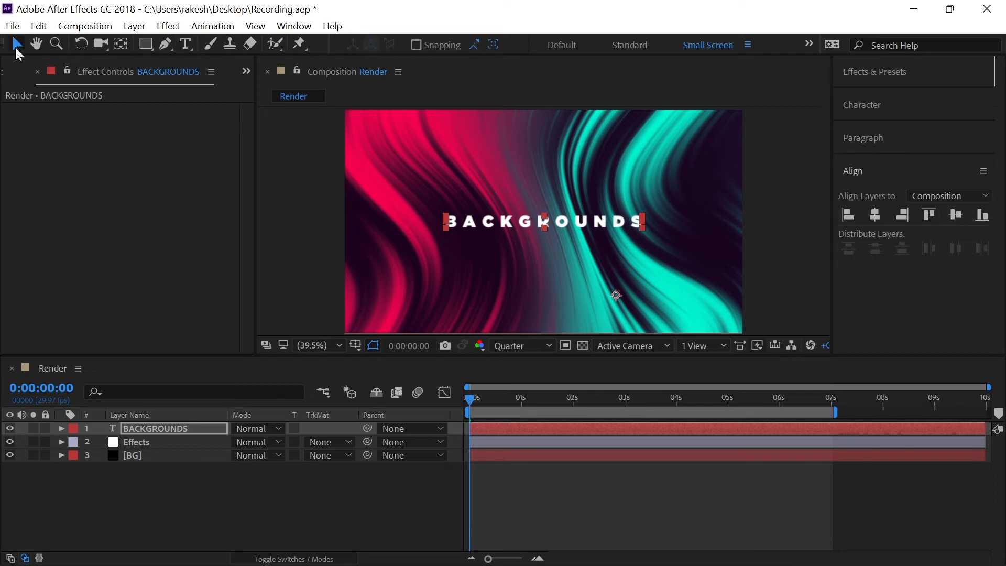
mouse_move(621, 300)
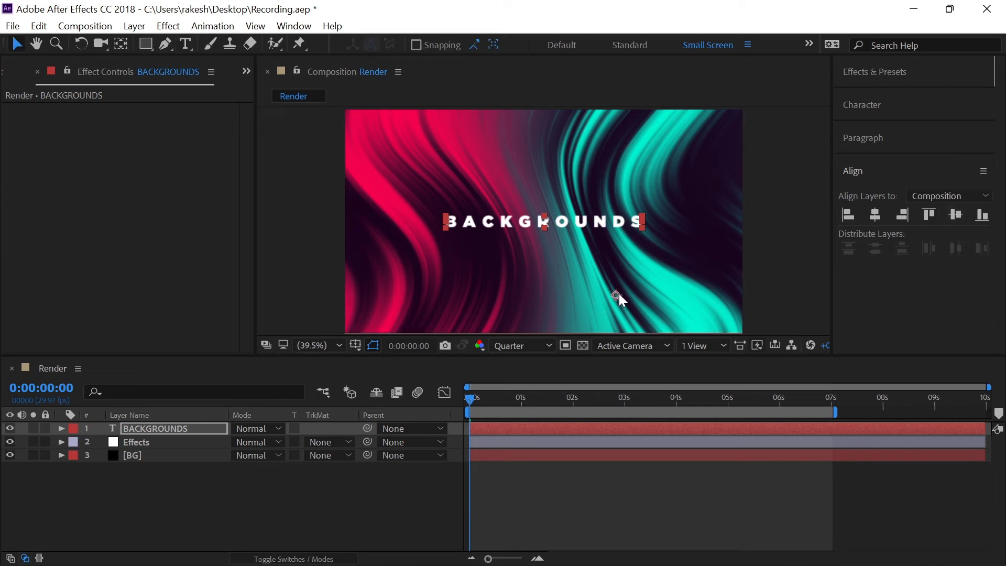
mouse_move(543, 225)
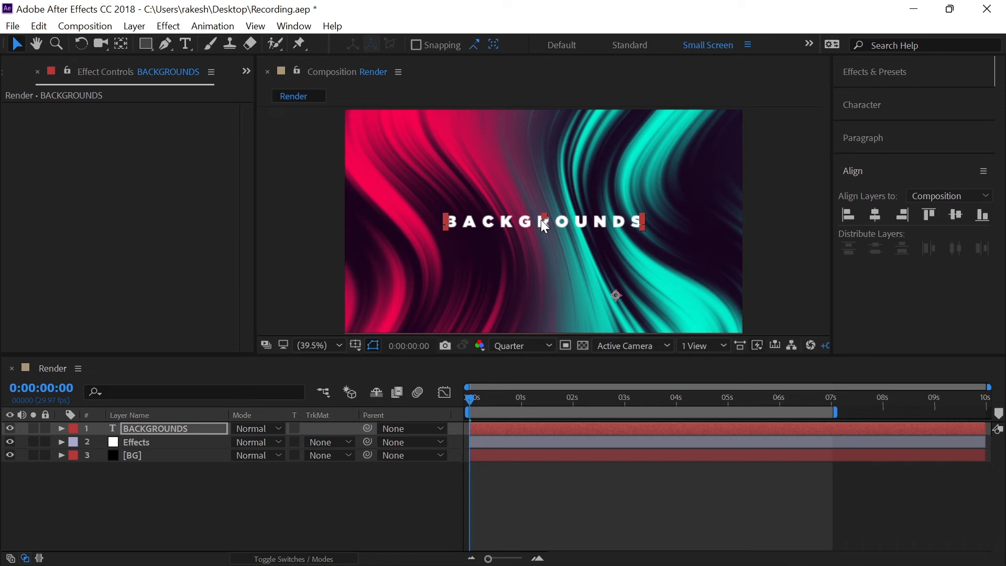
mouse_move(500, 226)
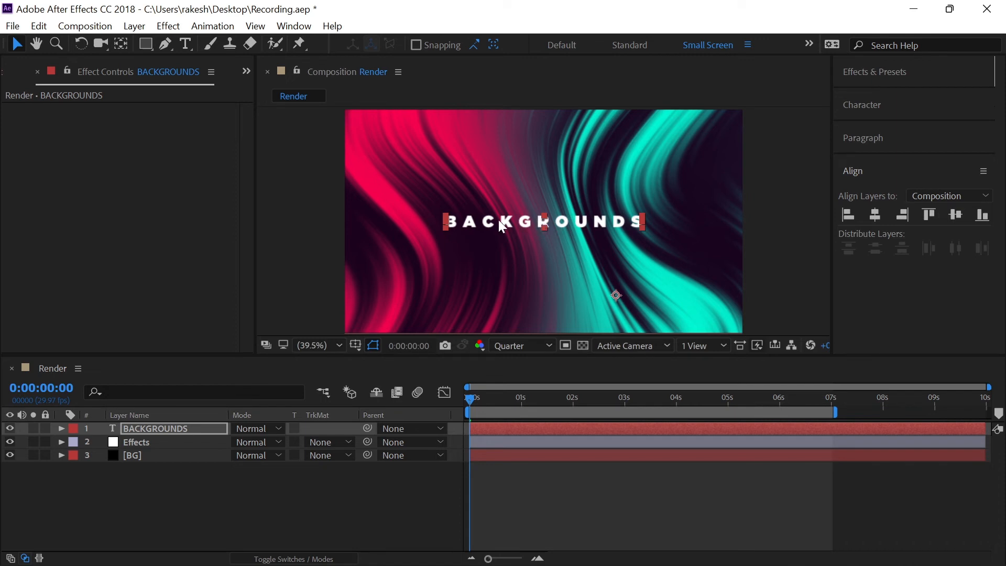
mouse_move(121, 44)
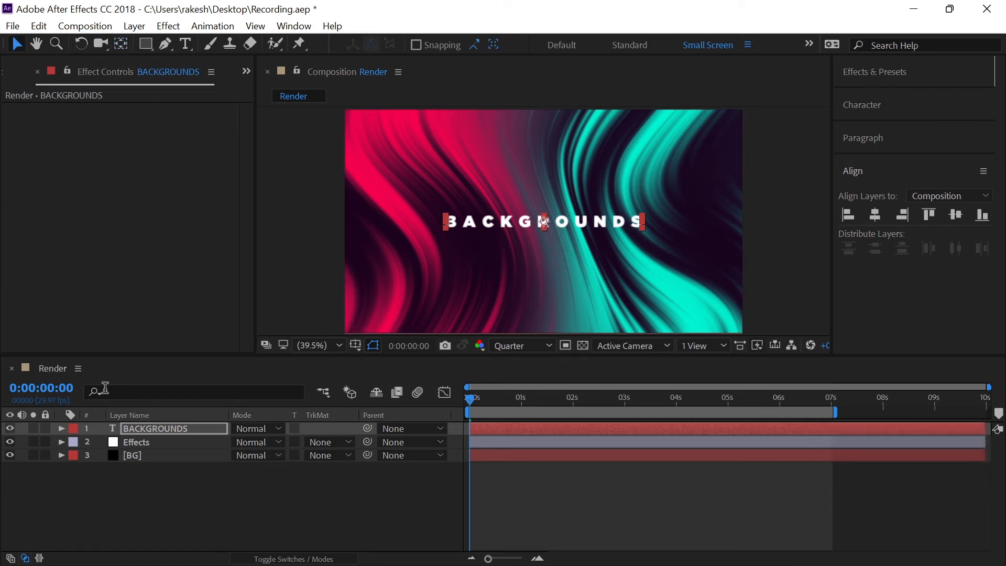
Add an Opacity animator to the BACKGROUNDS text layer
left_click(61, 428)
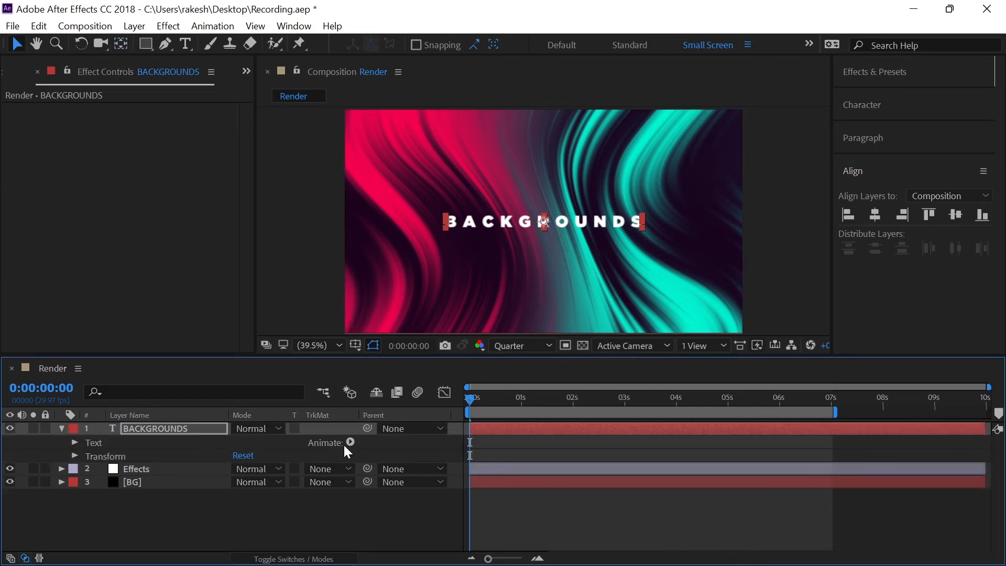
left_click(350, 443)
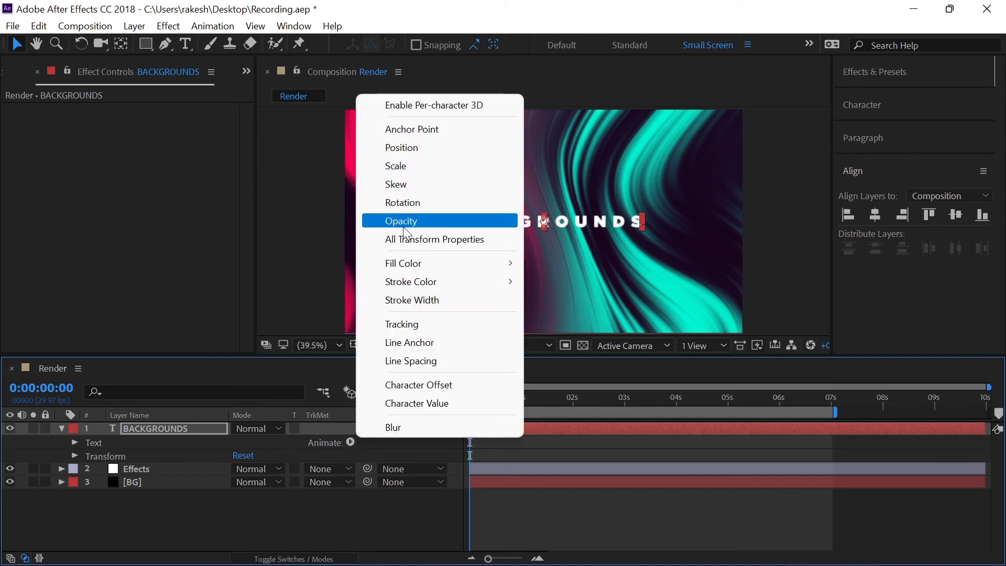
left_click(401, 221)
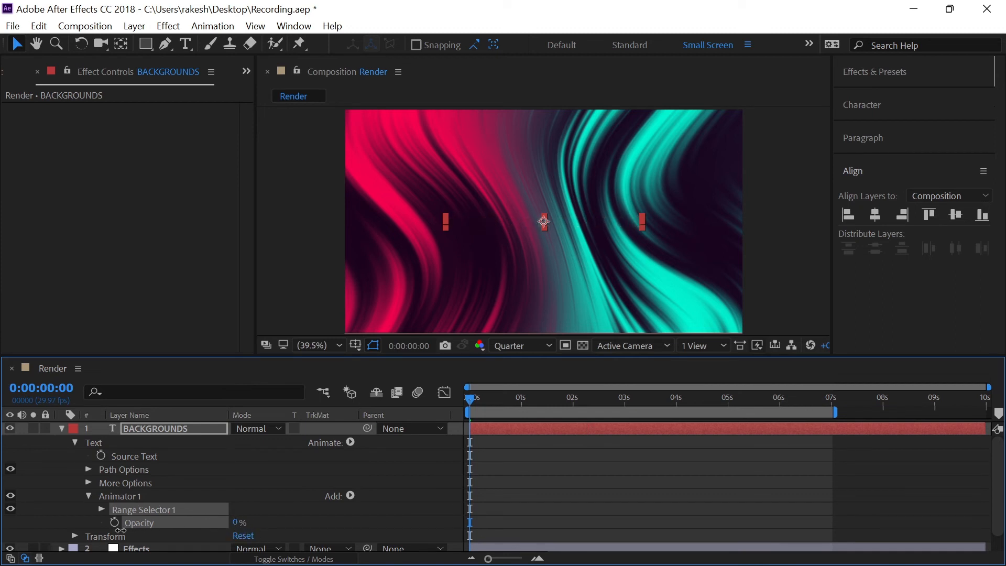
Keyframe Range Selector Offset from 0% to 100% at 3 seconds, randomizing order
left_click(101, 509)
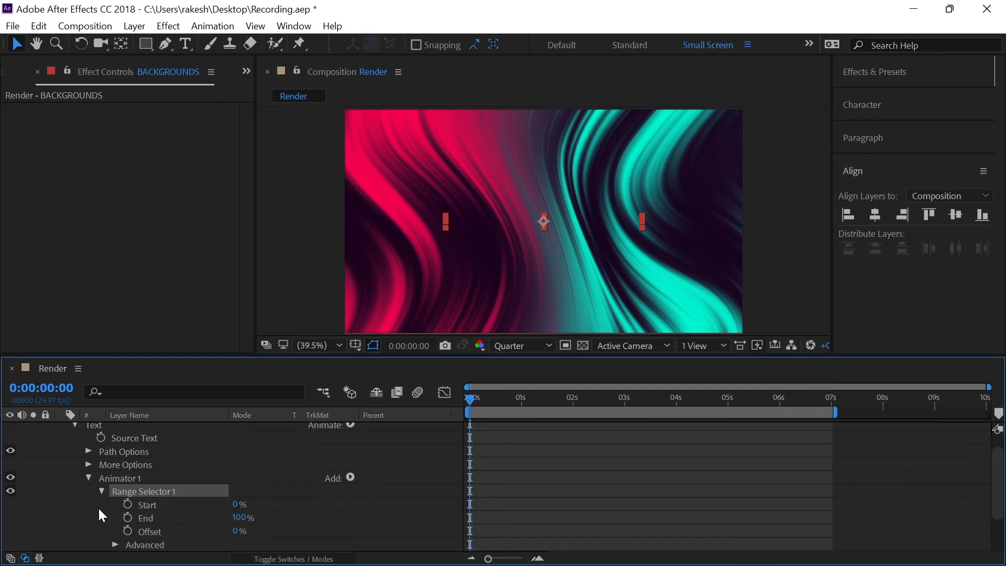
left_click(128, 531)
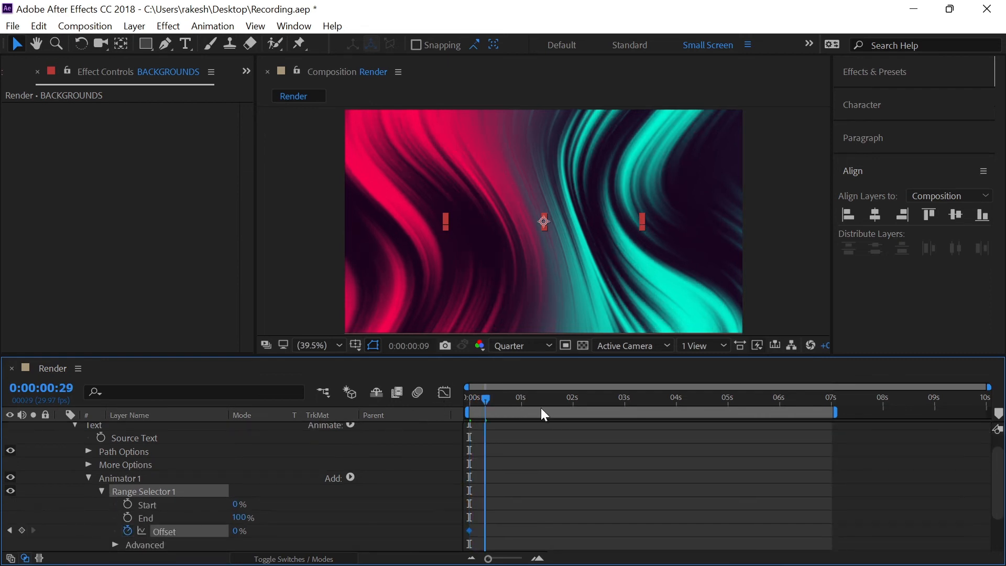
left_click(625, 412)
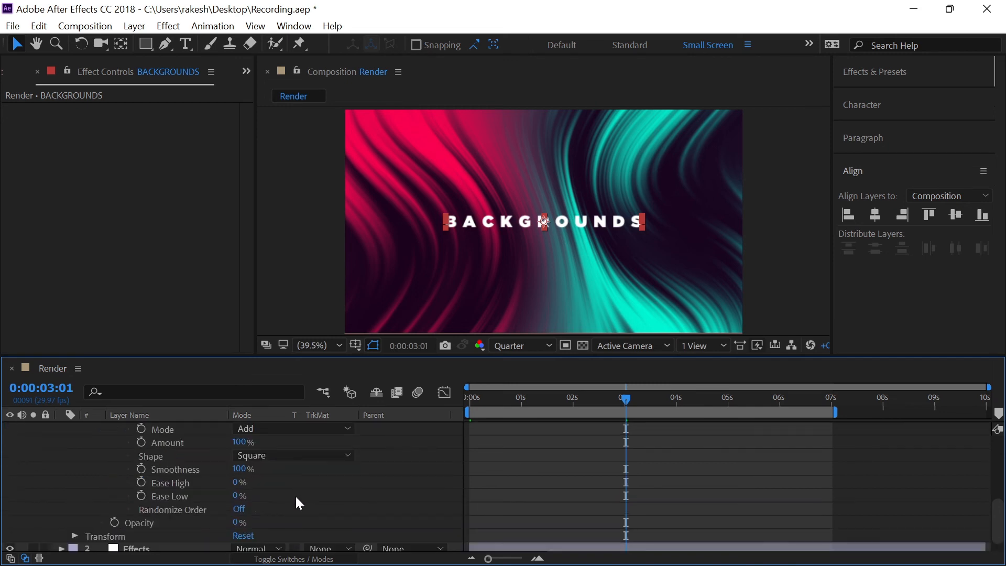
left_click(239, 509)
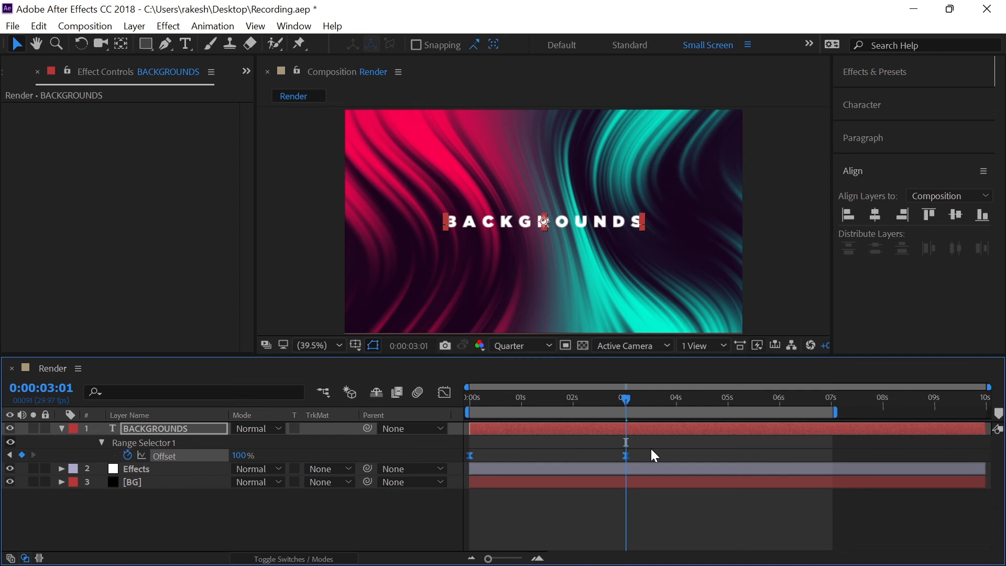
Apply Easy Ease to the offset keyframes and check the value curve in the Graph Editor
key("f9")
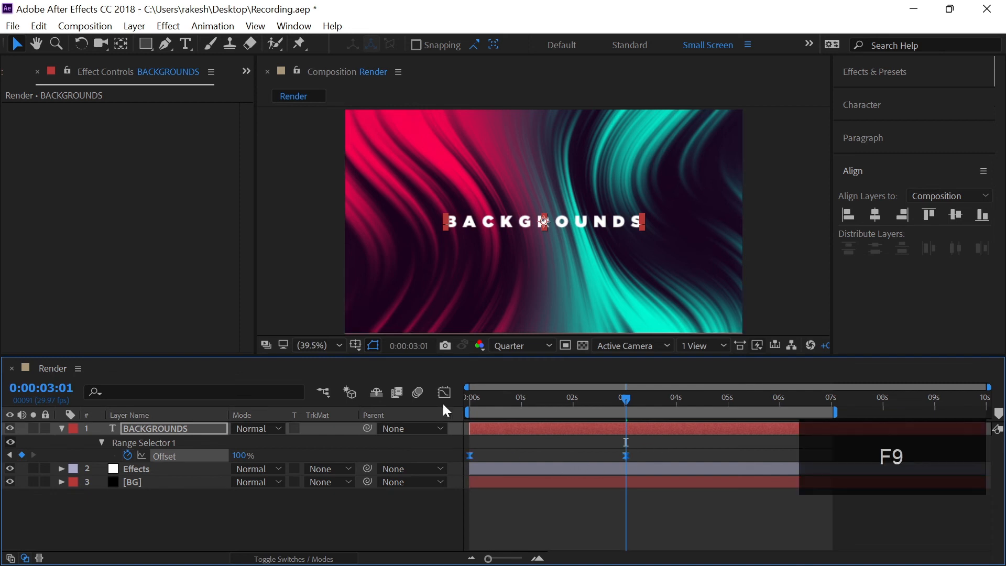
left_click(444, 392)
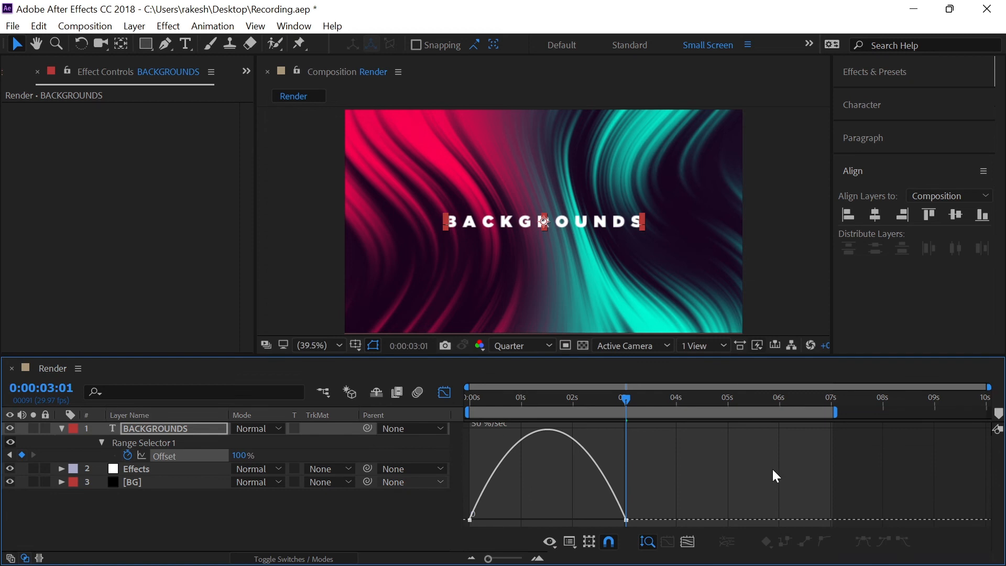
mouse_move(641, 478)
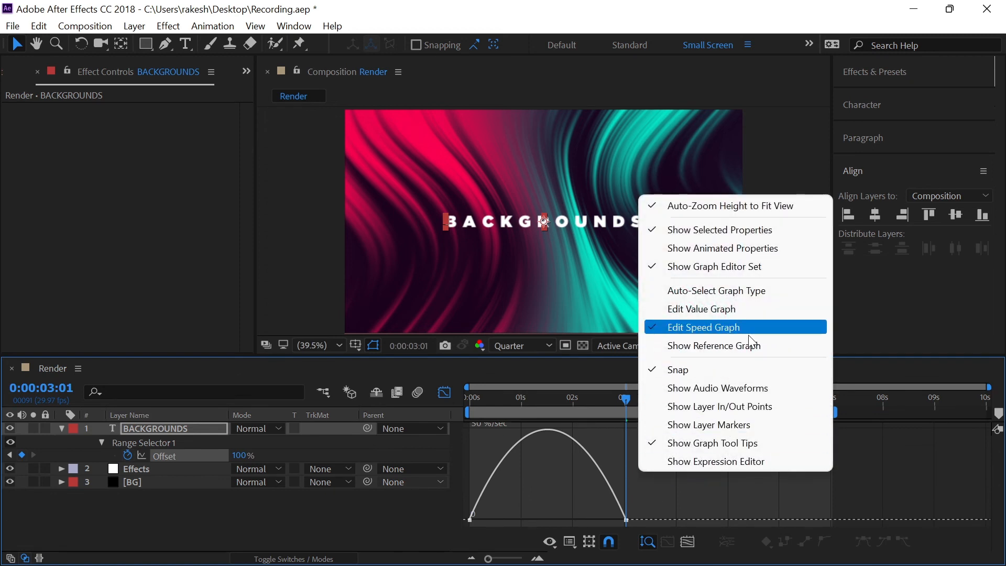
mouse_move(726, 309)
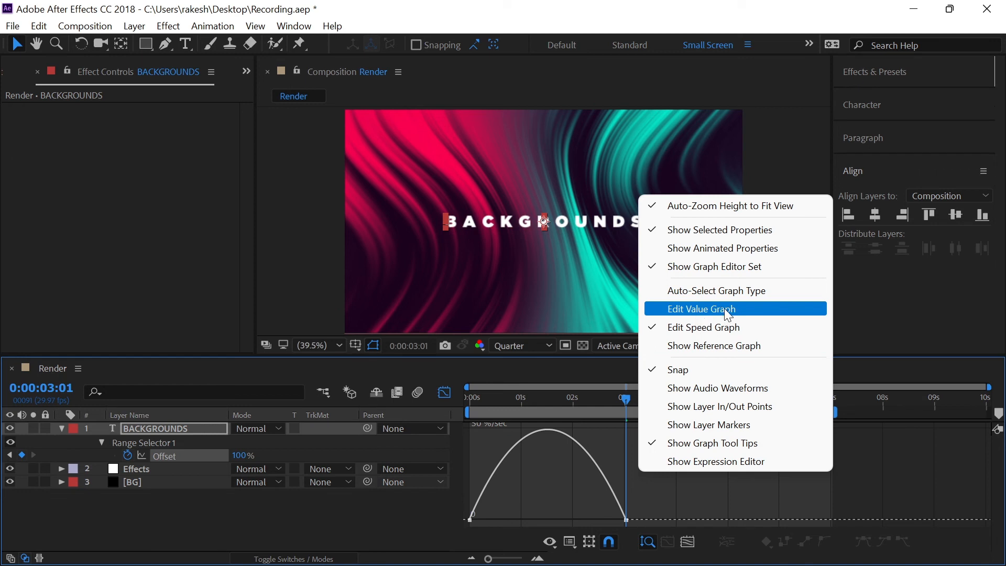
left_click(701, 309)
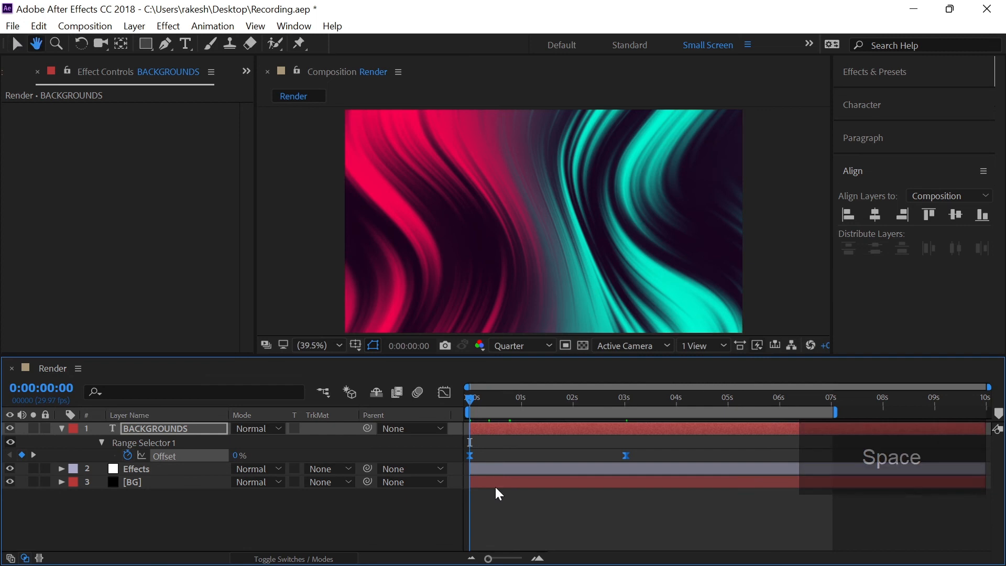
key("space")
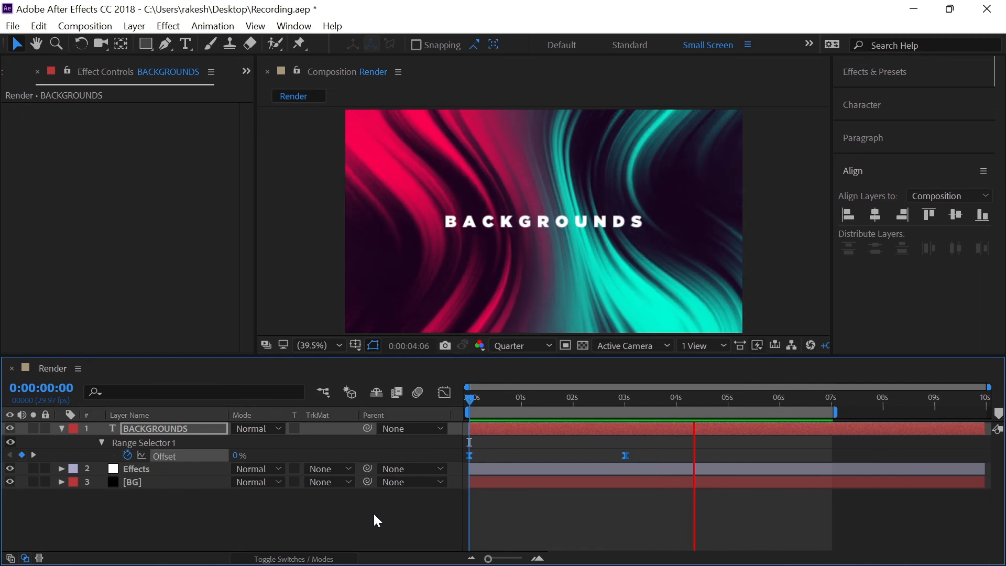
left_click(795, 396)
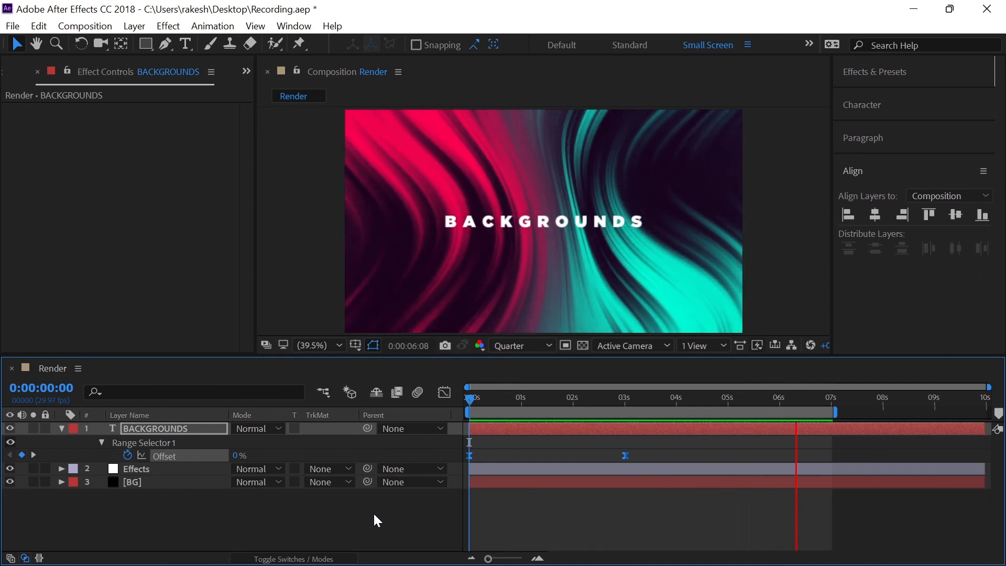
left_click(536, 396)
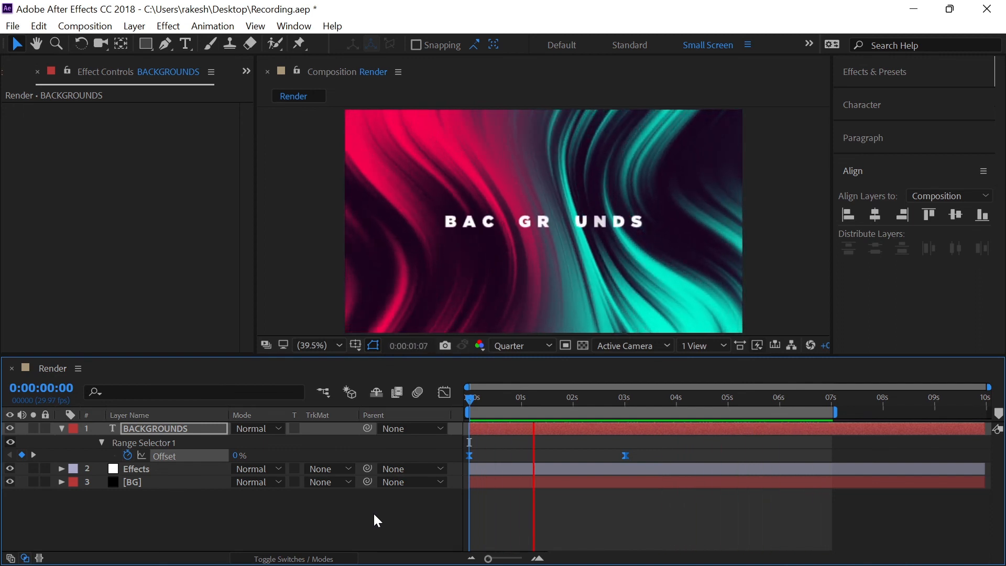
left_click(639, 397)
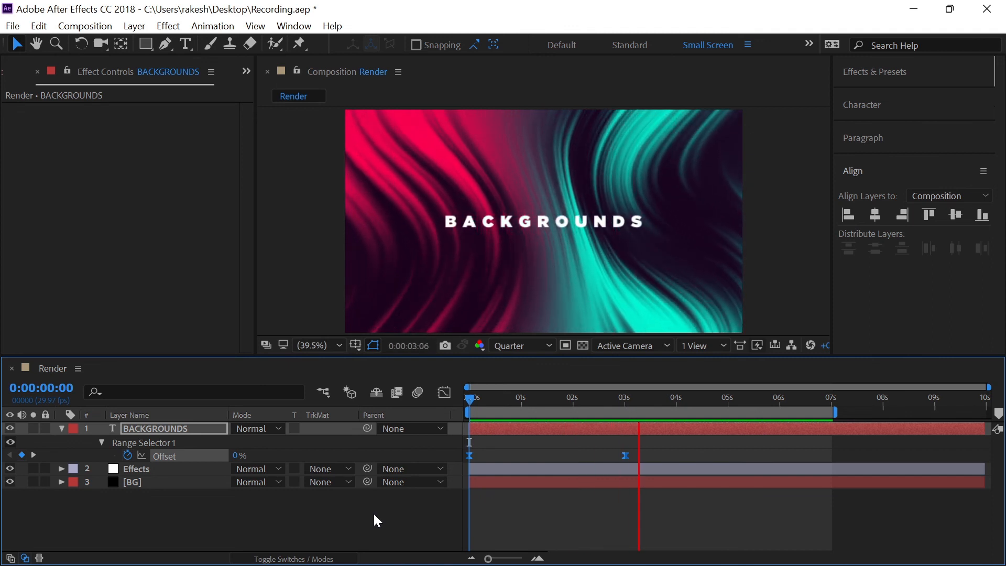
left_click(742, 398)
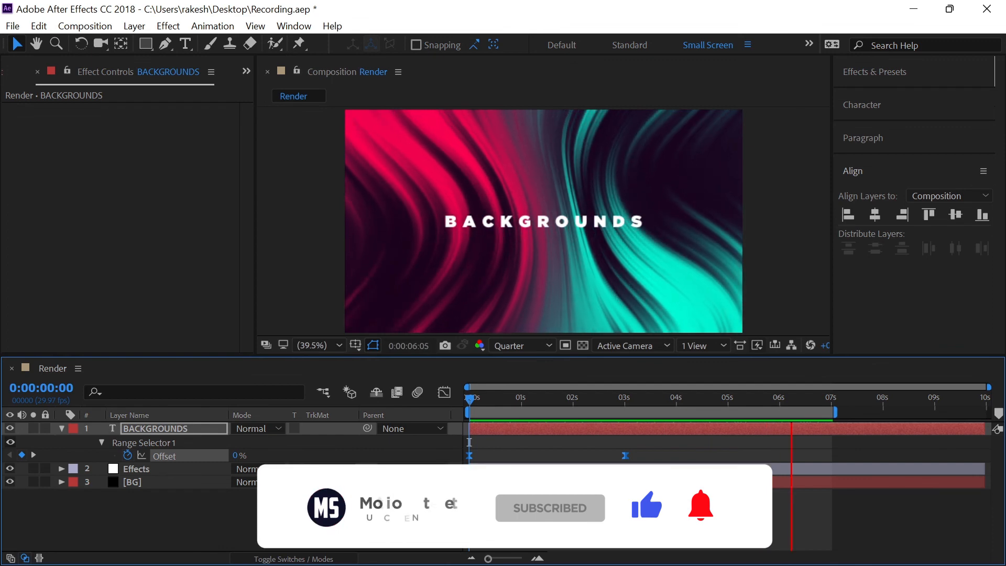
left_click(535, 397)
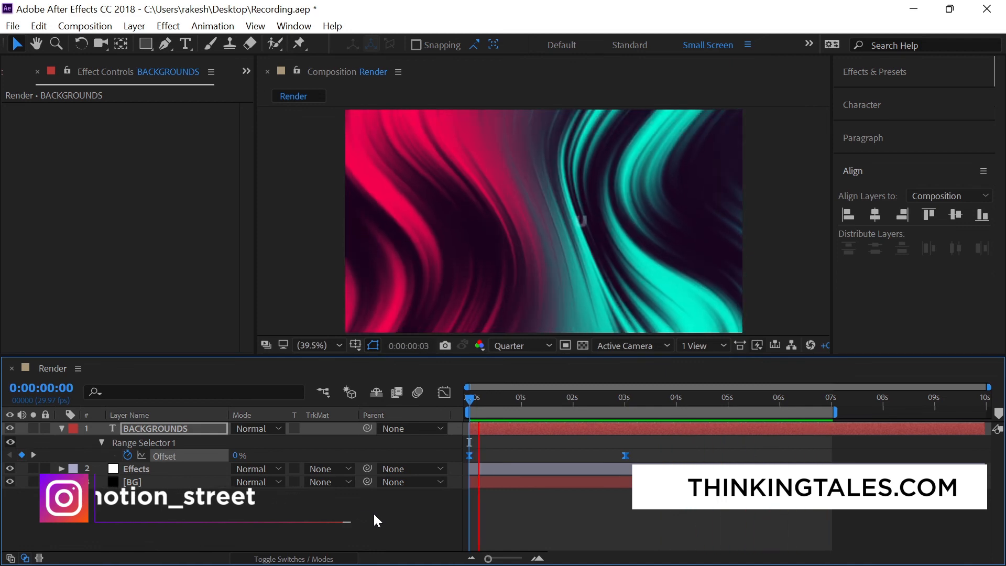
left_click(587, 398)
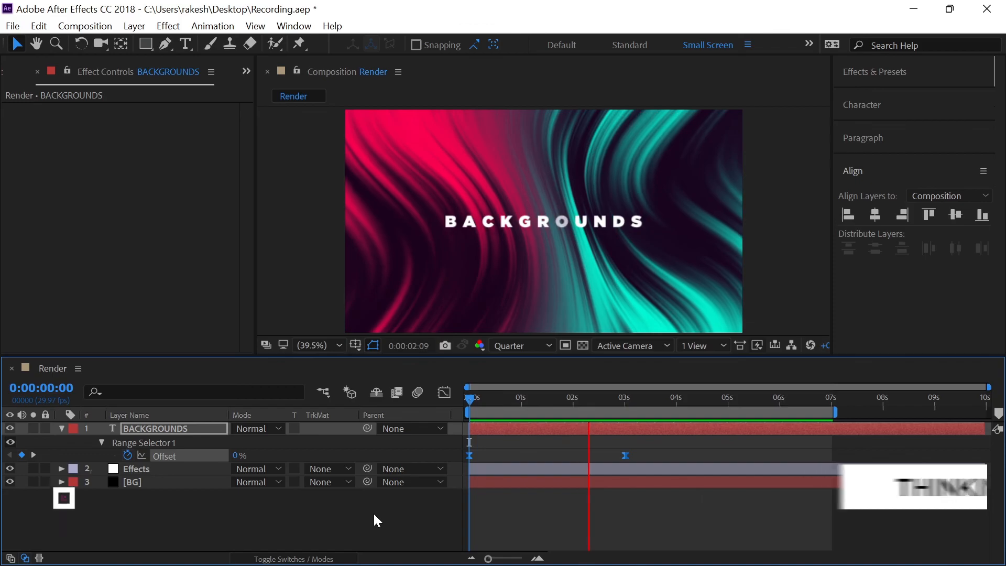